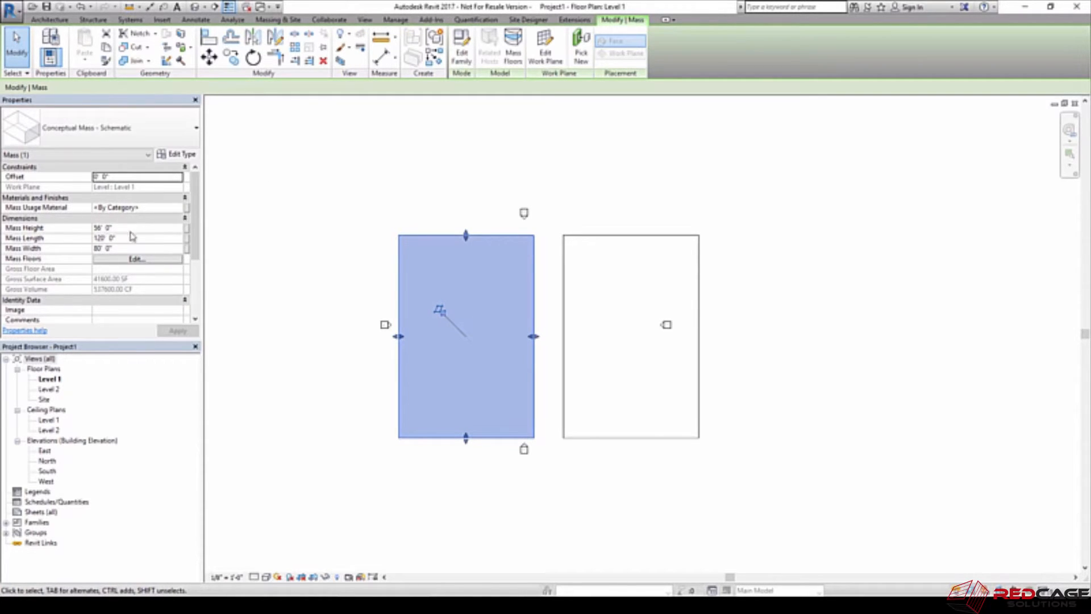
mouse_move(178, 213)
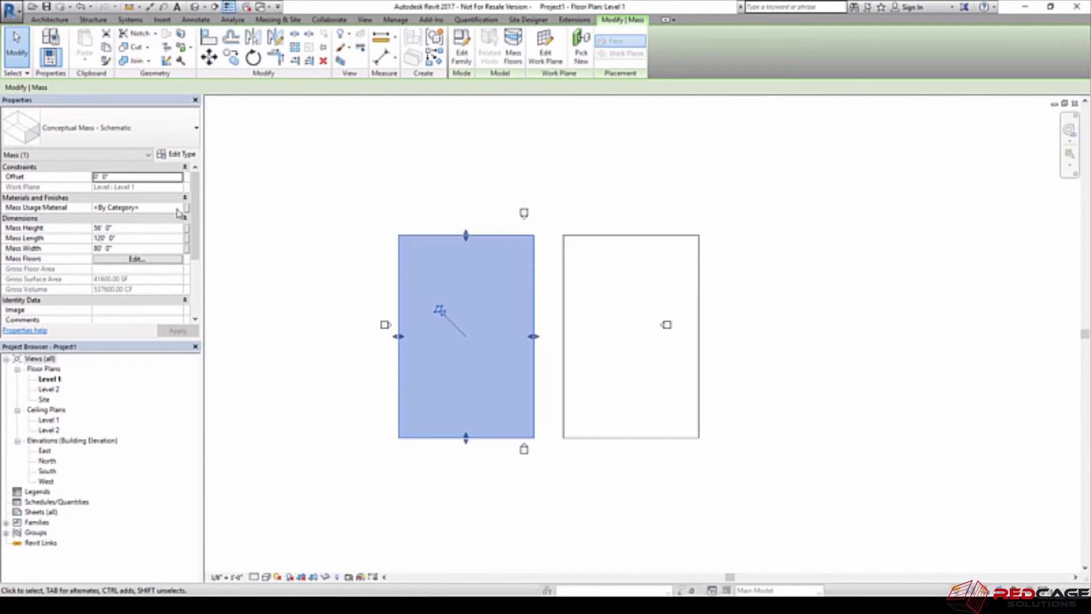
Resize the left mass to 40' high, 90' long and 60' wide in Properties
left_click(105, 227)
type("40")
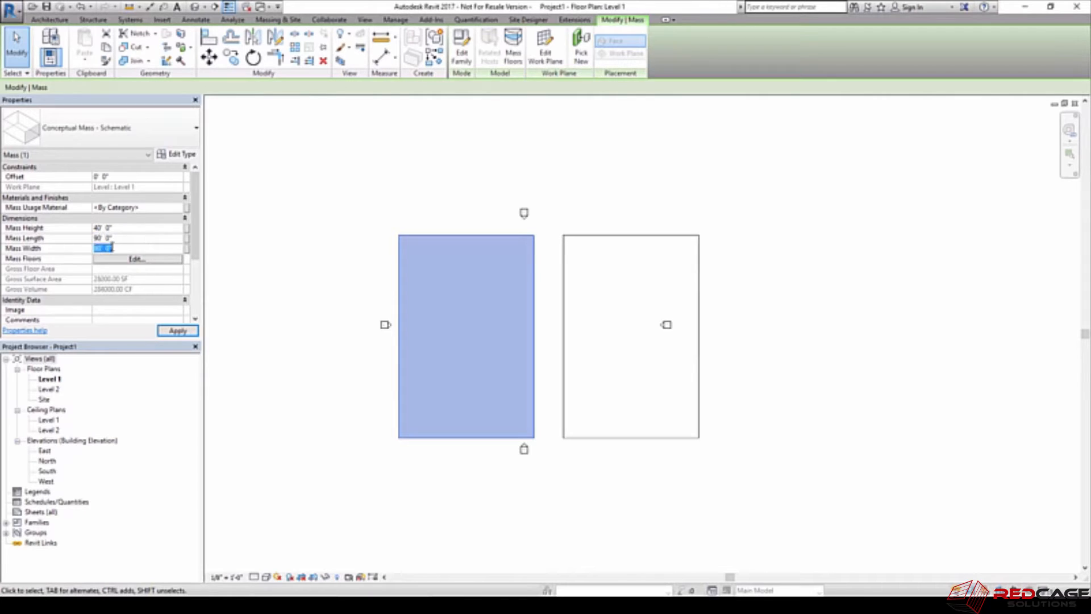
type("60")
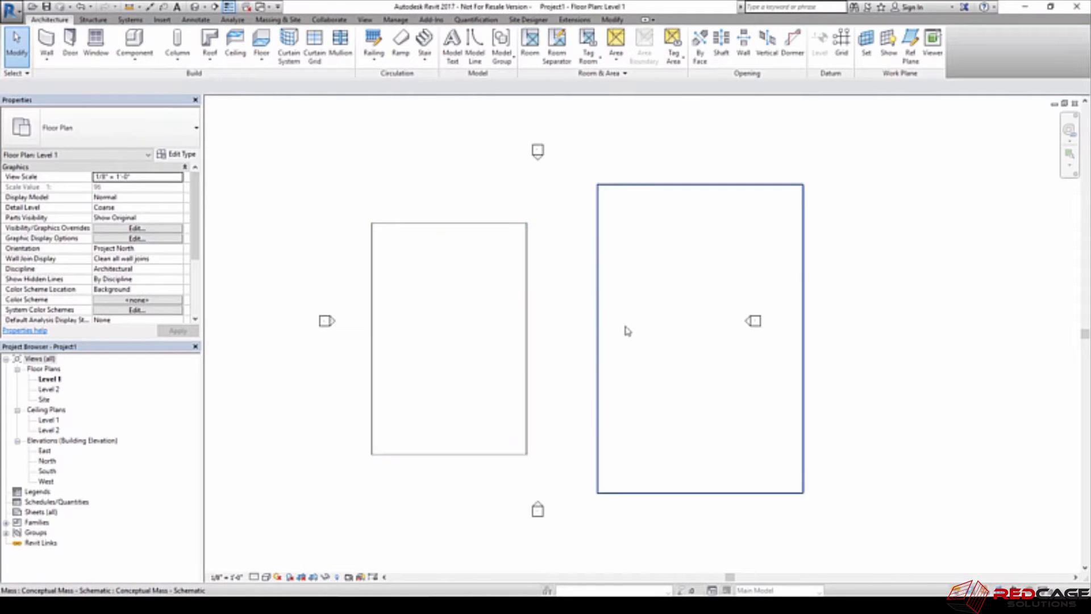
Move the larger right mass closer to the smaller left one
left_click(698, 337)
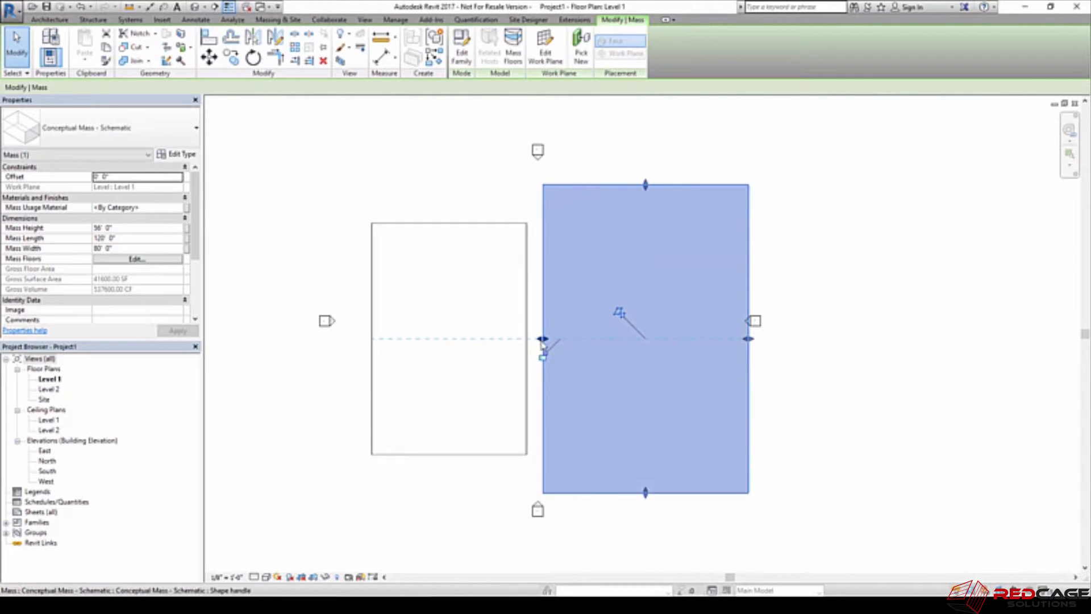
left_click_drag(543, 338, 627, 339)
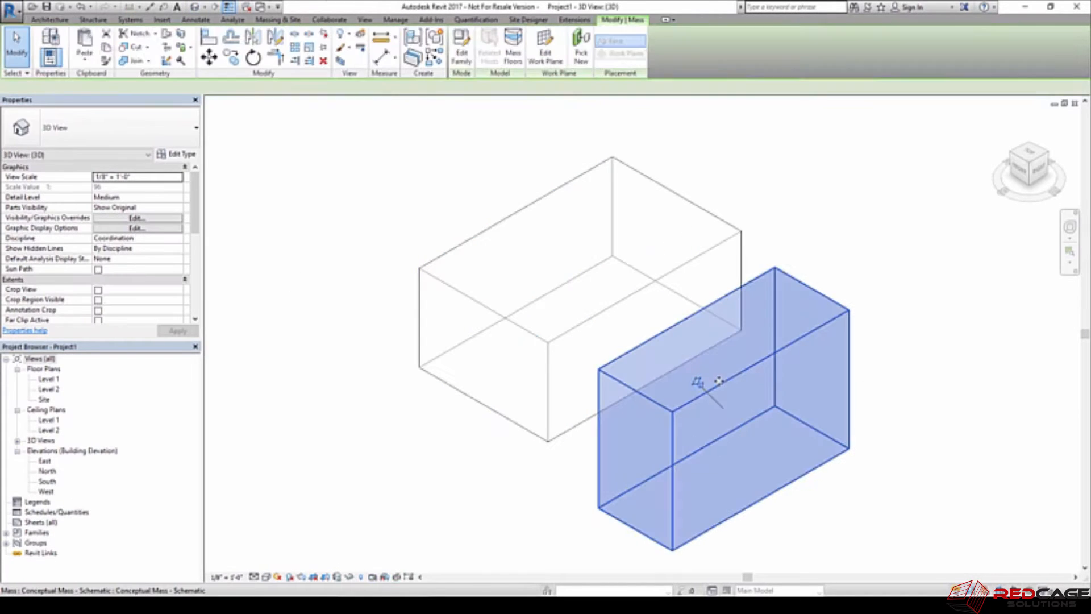
Switch to the North elevation with both masses in view and select the wider mass
left_click_drag(717, 383, 633, 362)
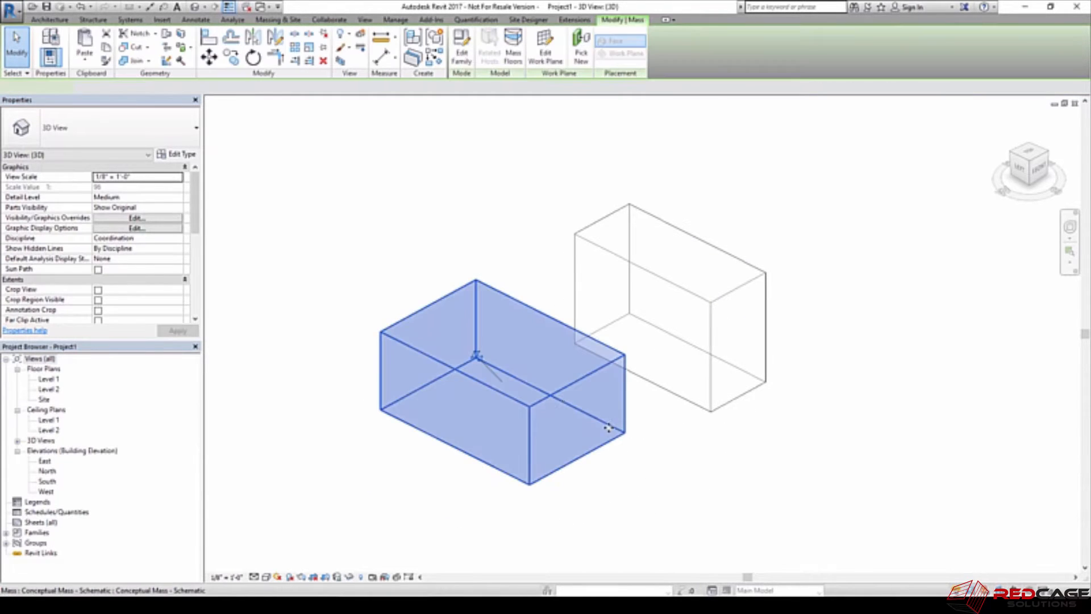
left_click(656, 418)
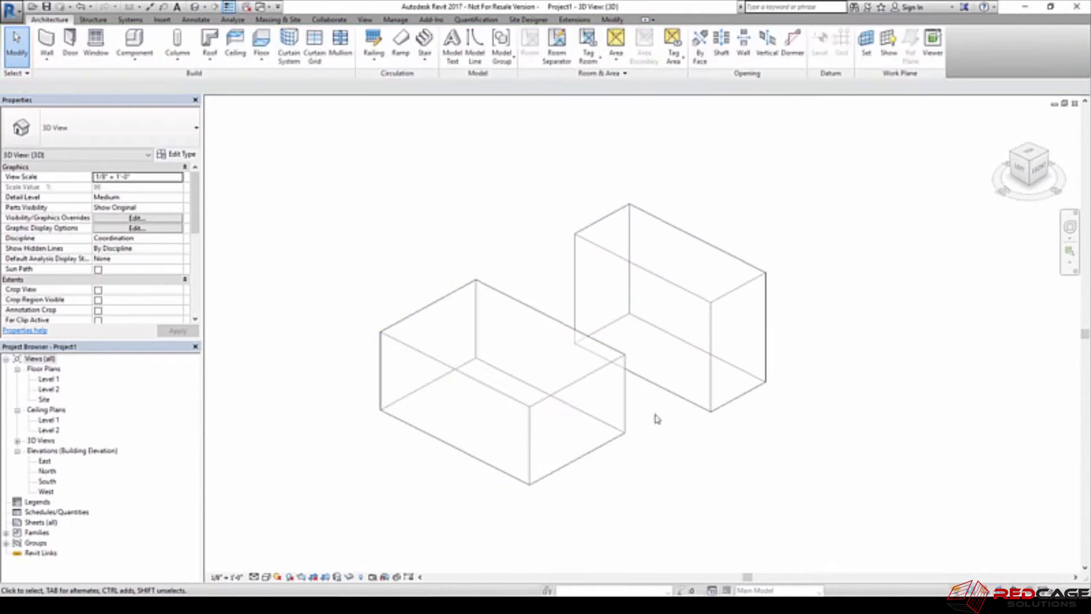
mouse_move(444, 429)
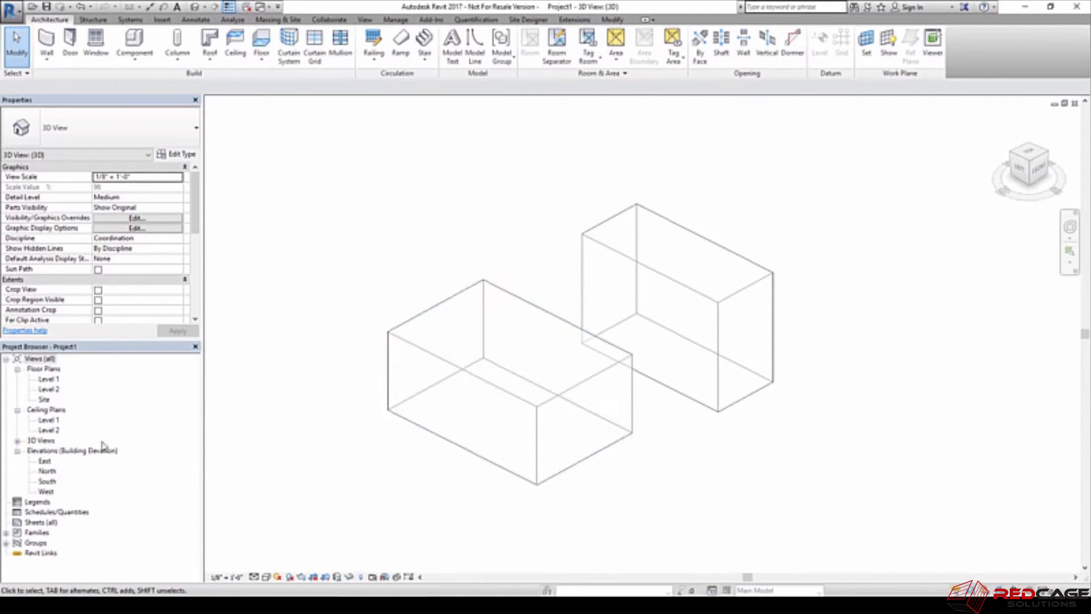
double_click(47, 470)
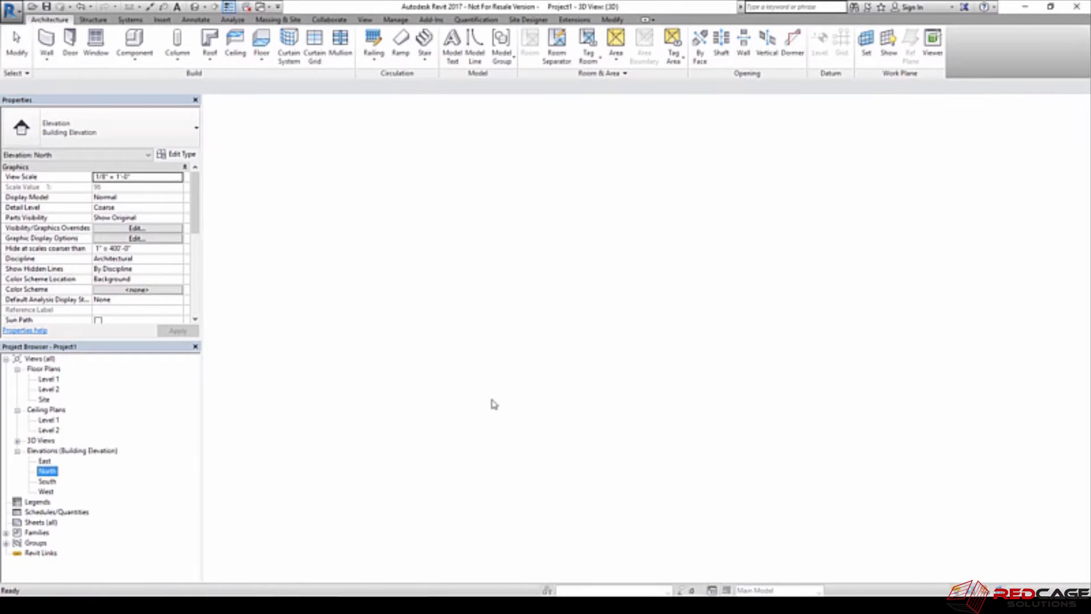
double_click(47, 470)
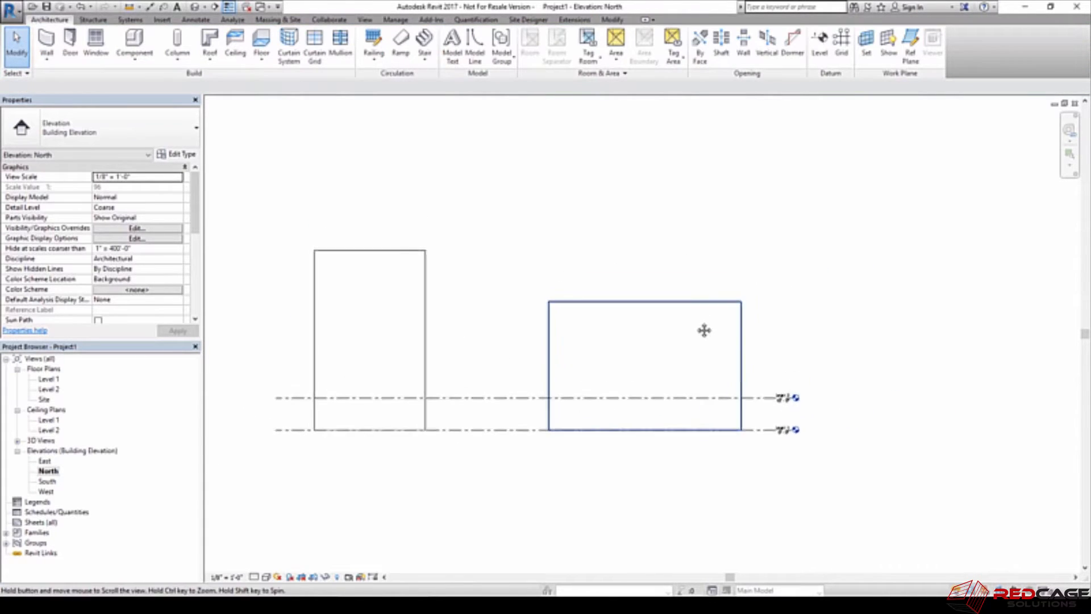
left_click(263, 7)
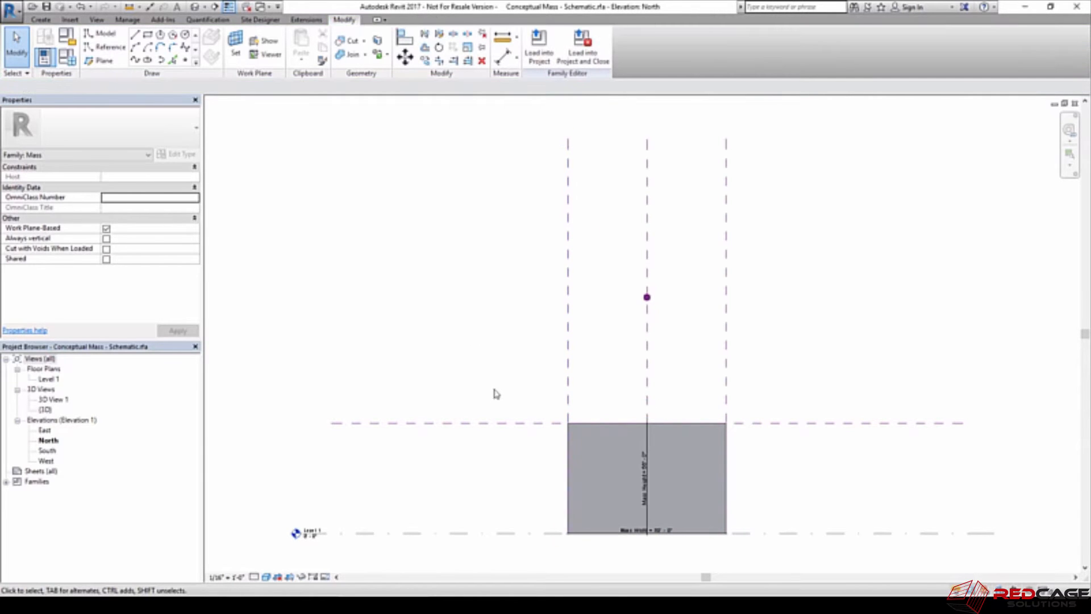
Check the family's reference planes in its 3D view and load the family into the project
double_click(45, 409)
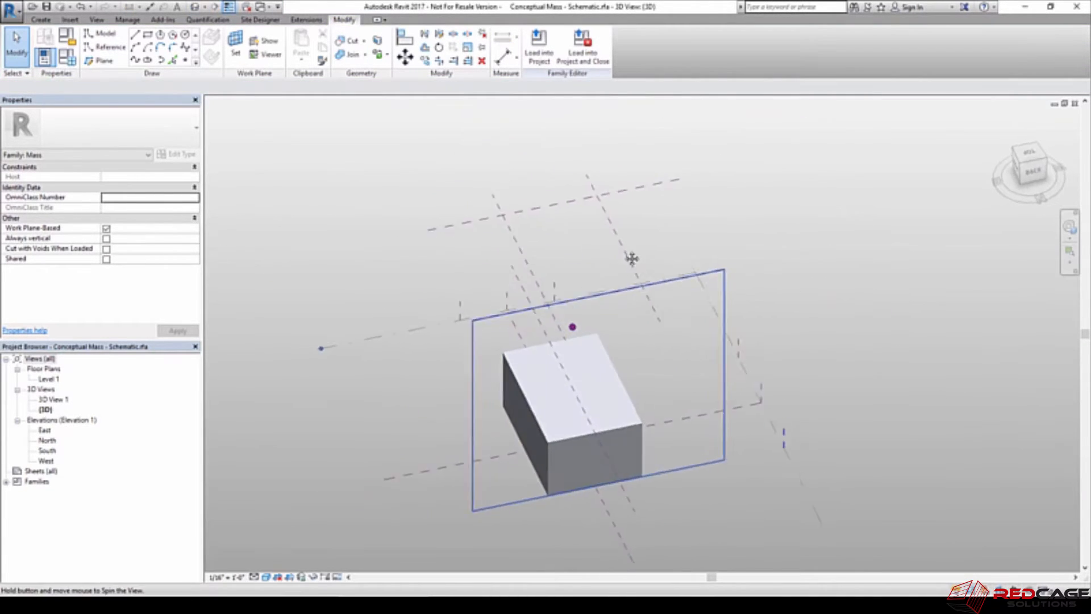
left_click(596, 230)
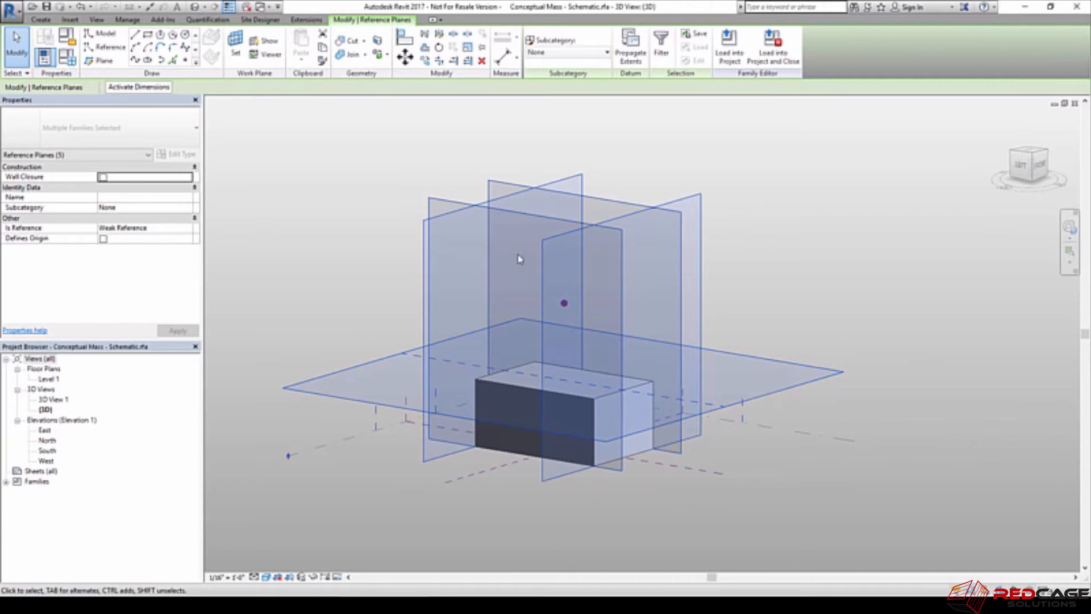
mouse_move(117, 230)
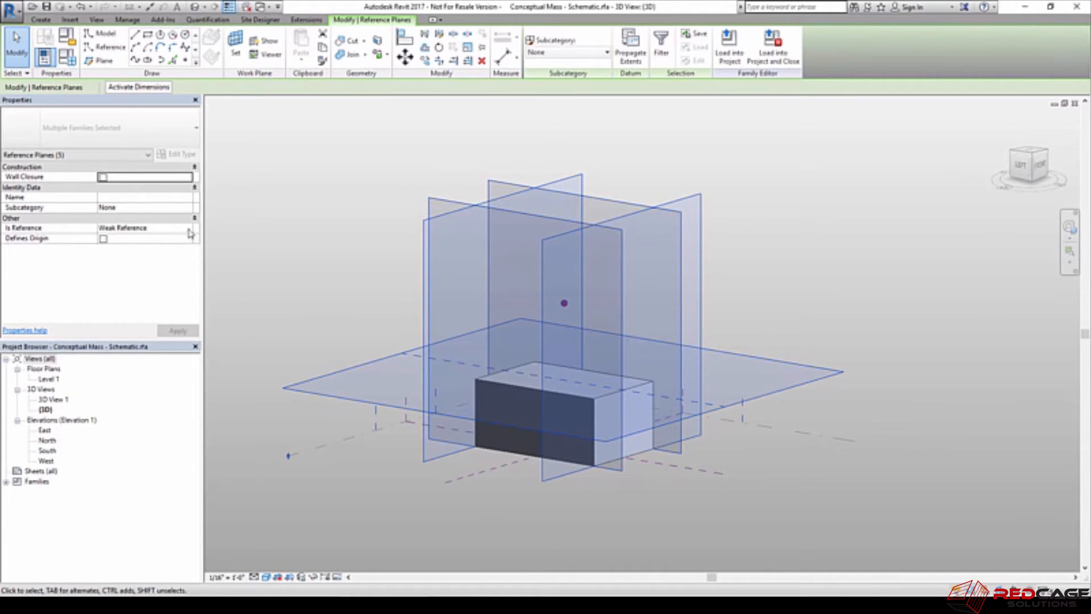
left_click(144, 227)
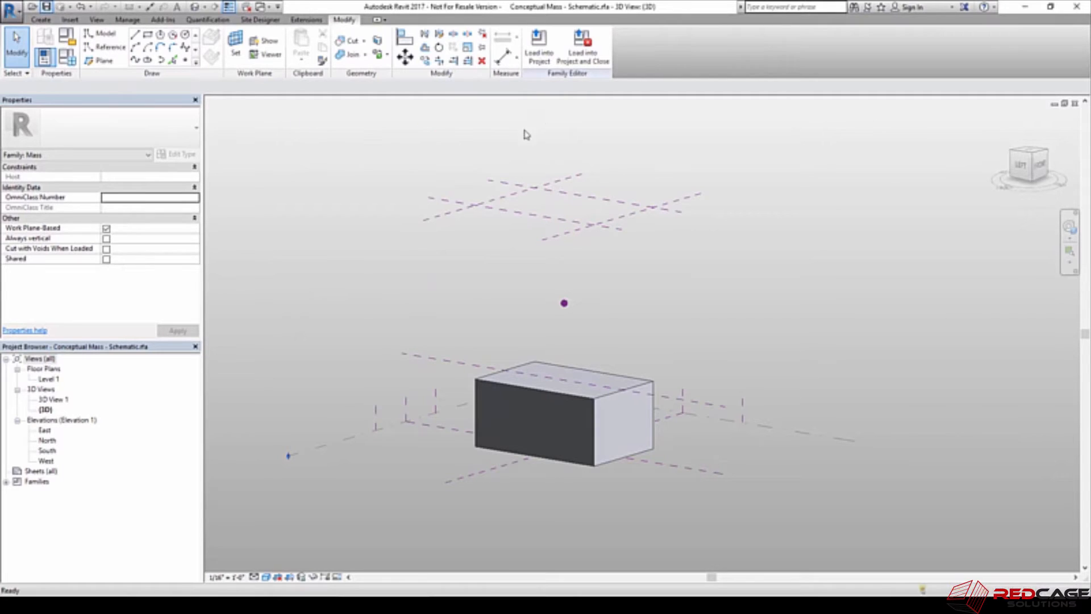
left_click(538, 47)
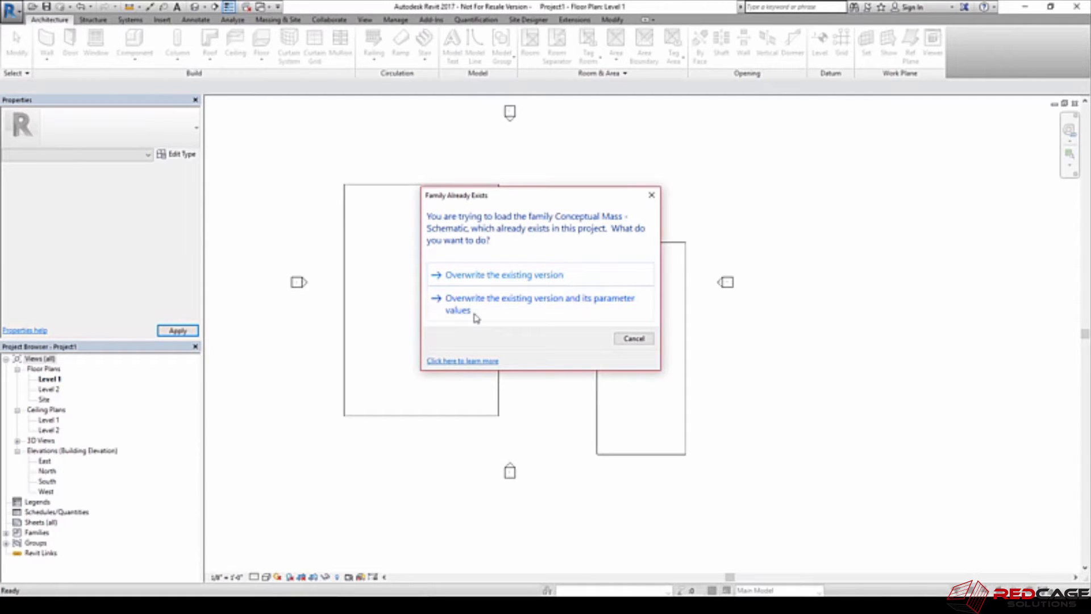
mouse_move(497, 311)
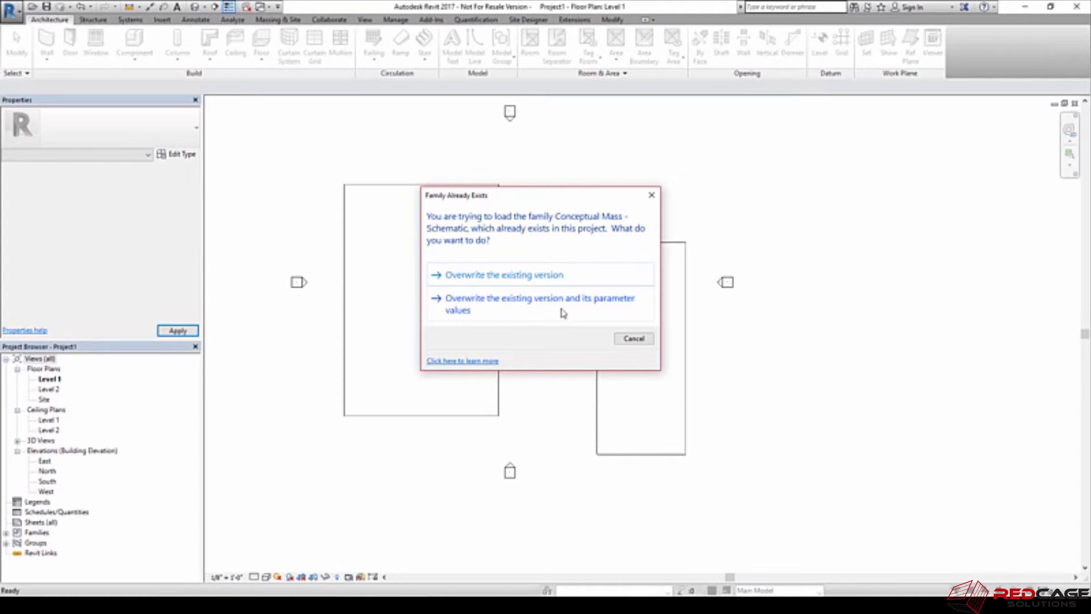
mouse_move(509, 302)
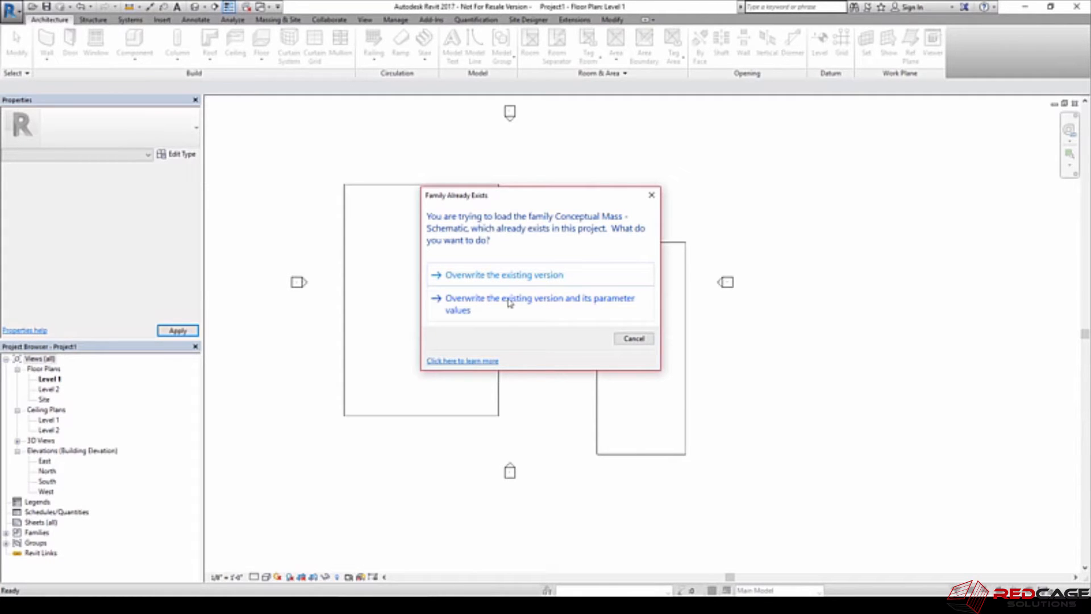
Overwrite the existing family and its parameter values, then check each mass in the North elevation
left_click(505, 274)
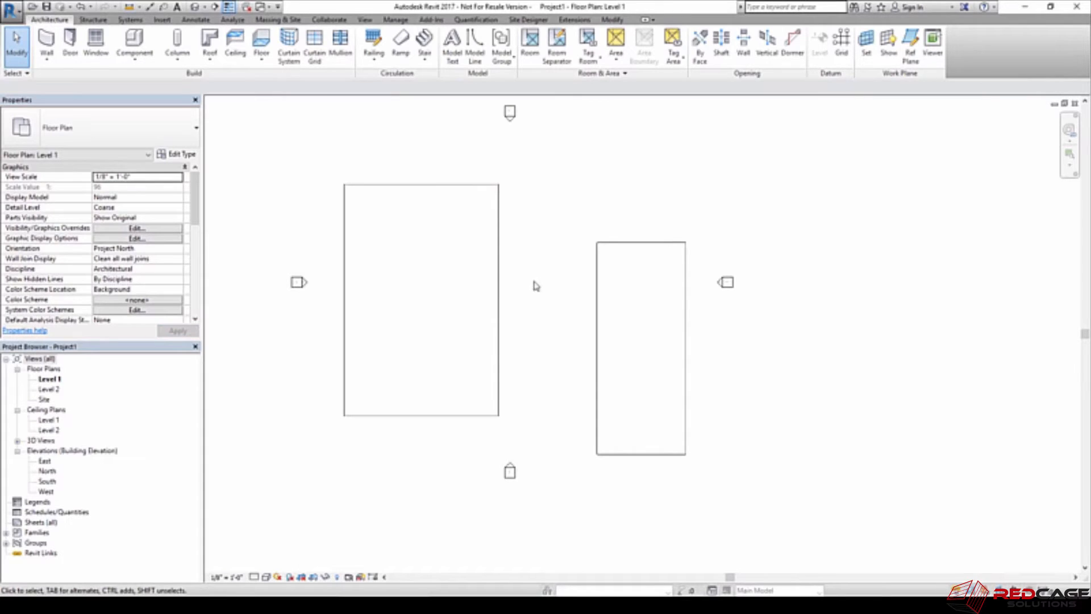
left_click(421, 299)
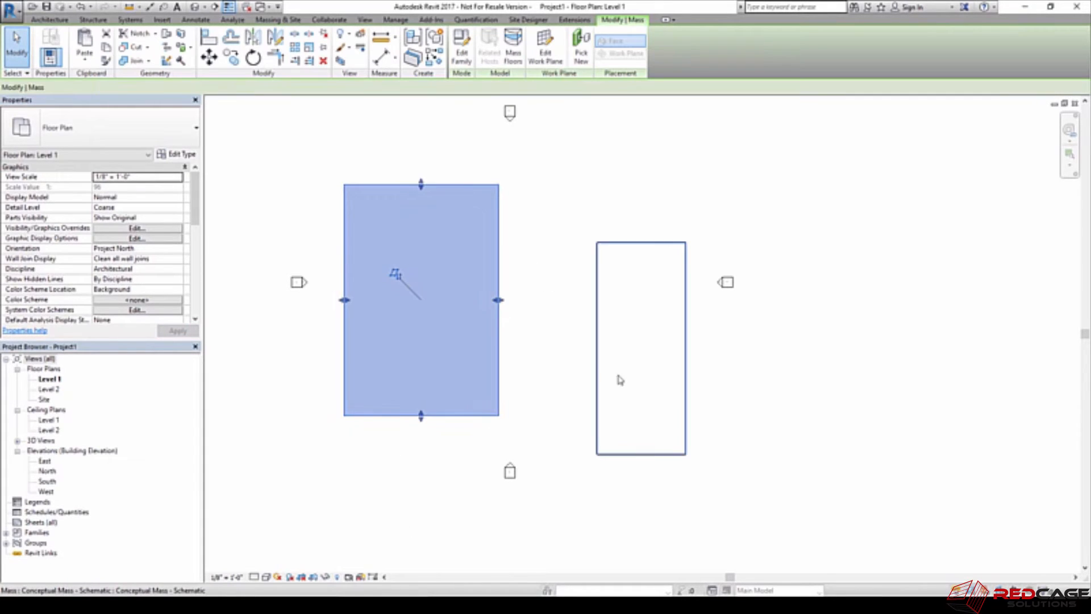
left_click(640, 347)
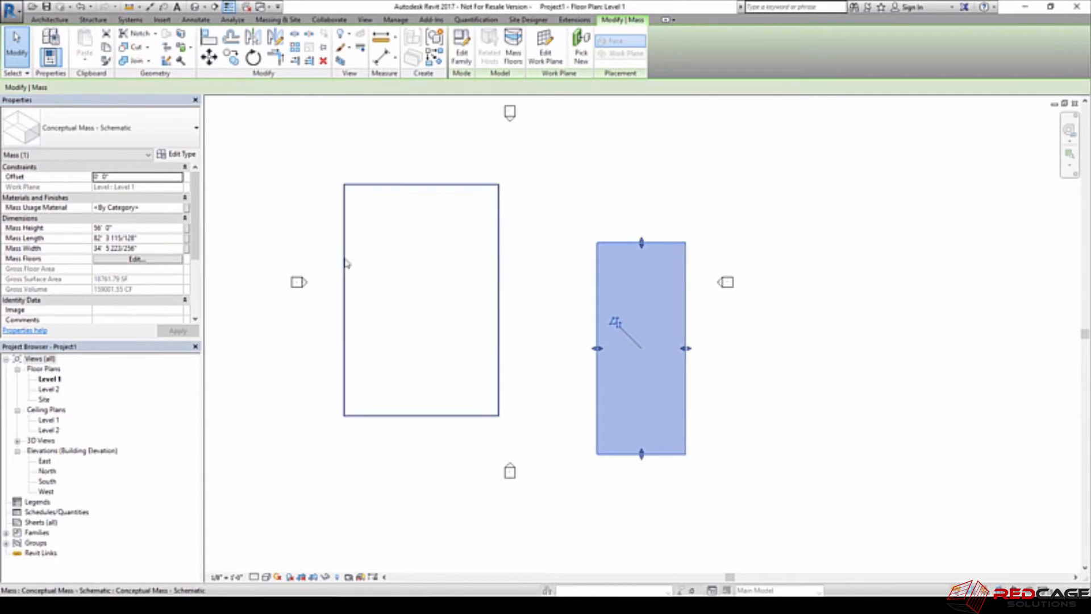
double_click(46, 471)
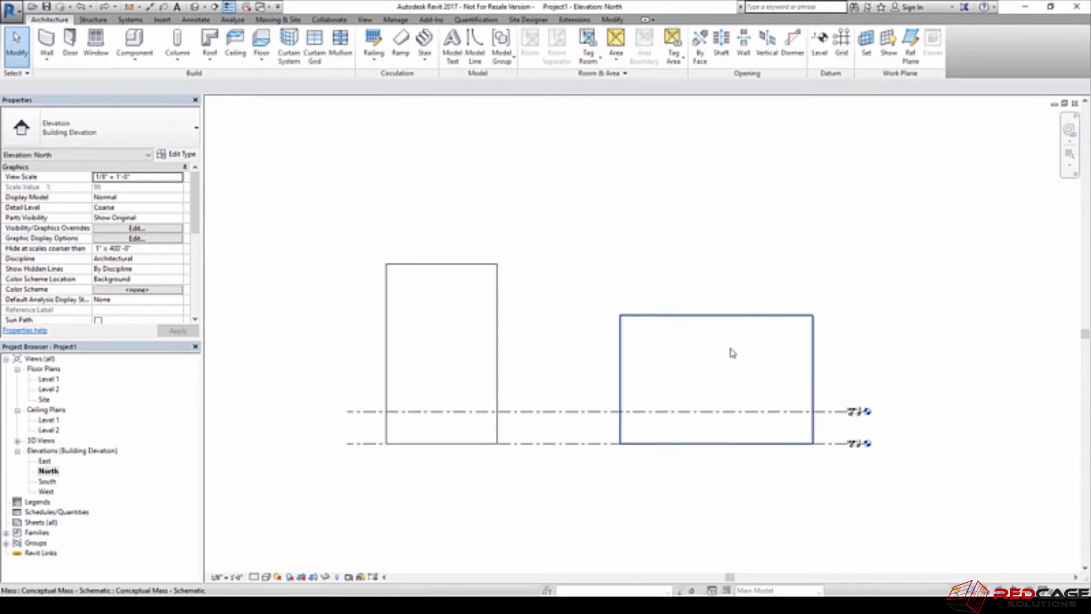
Inspect the tall narrow mass in elevation and return to the default 3D view
left_click(441, 351)
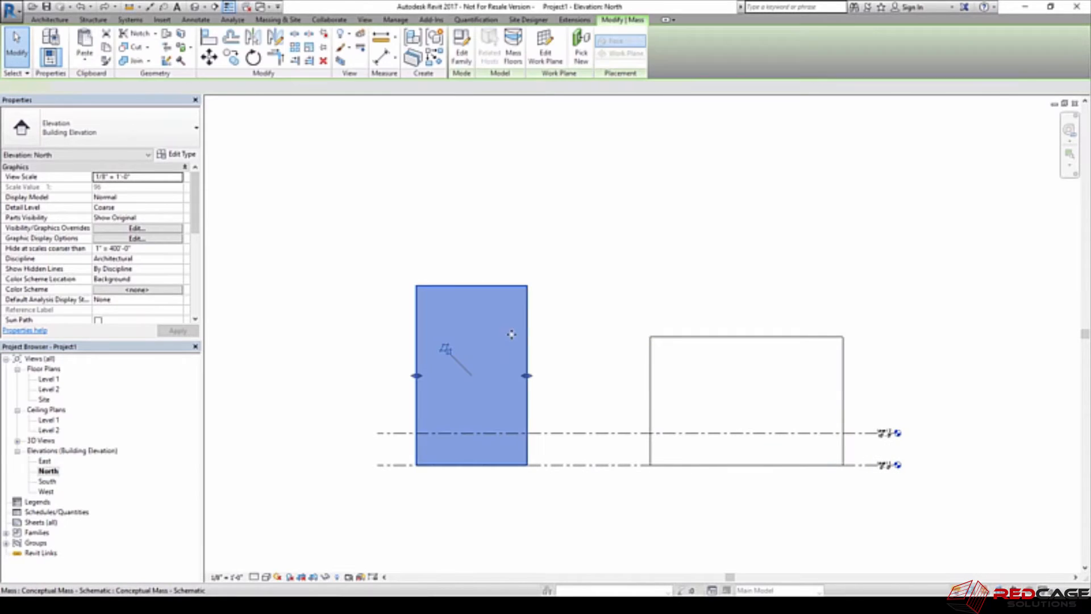
left_click(471, 383)
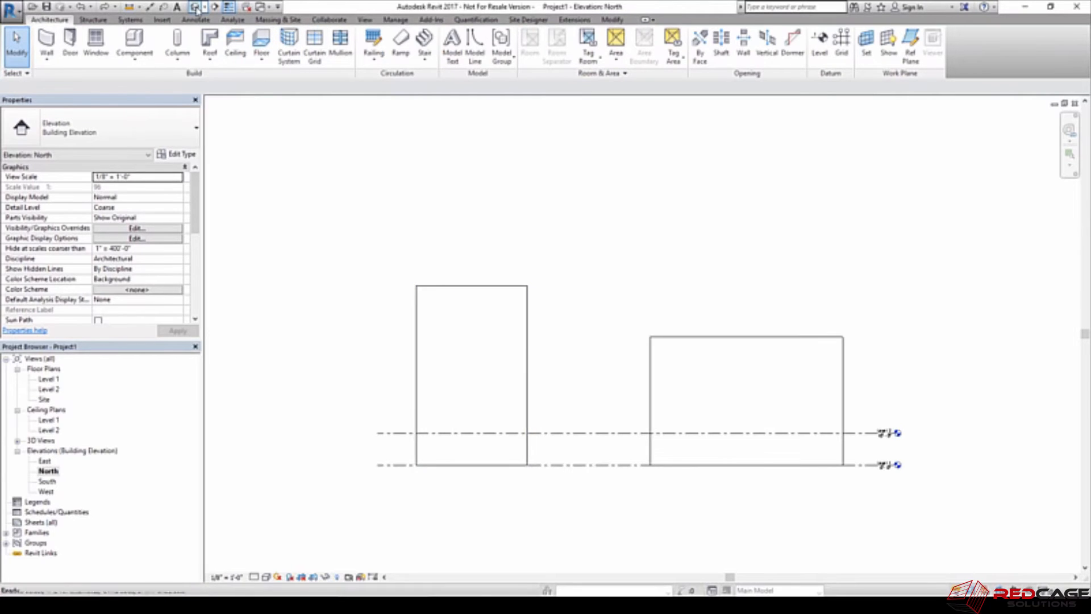
left_click(199, 7)
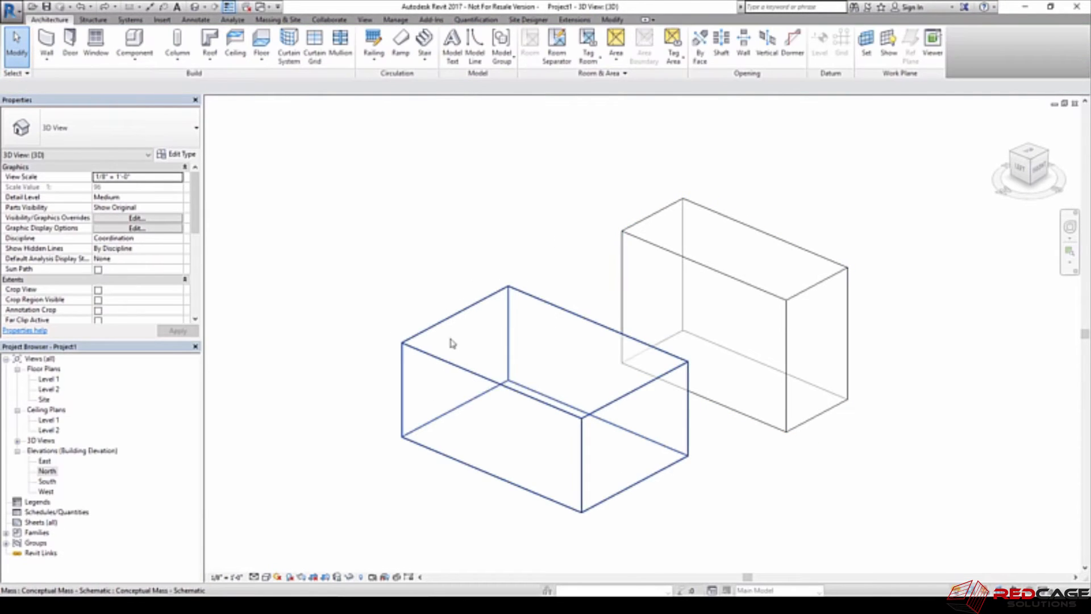
Align one mass to the other, then reopen the Conceptual Mass family for editing
left_click(328, 203)
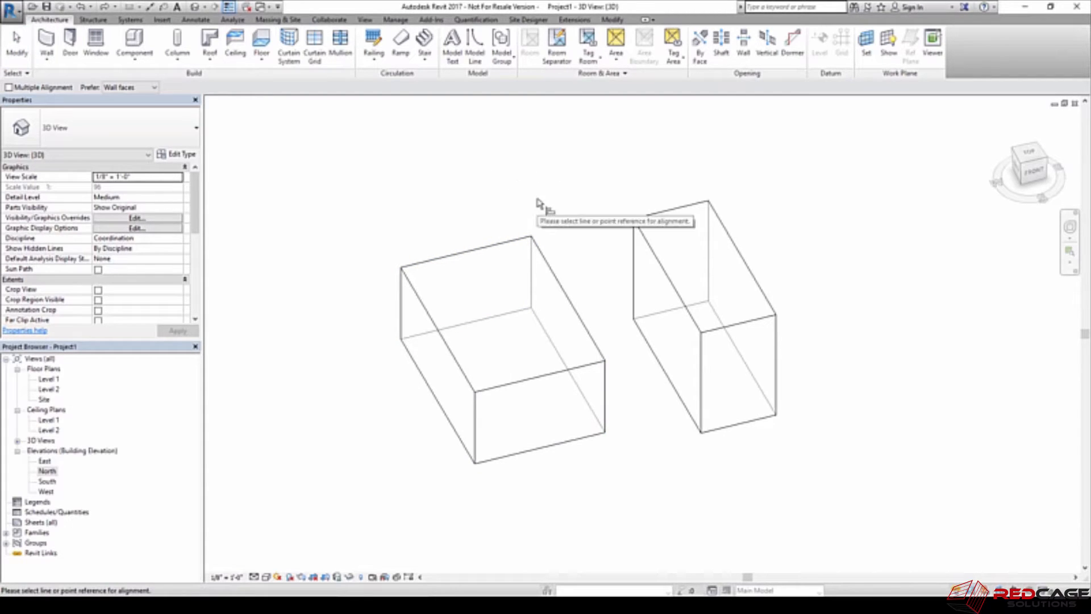
mouse_move(557, 317)
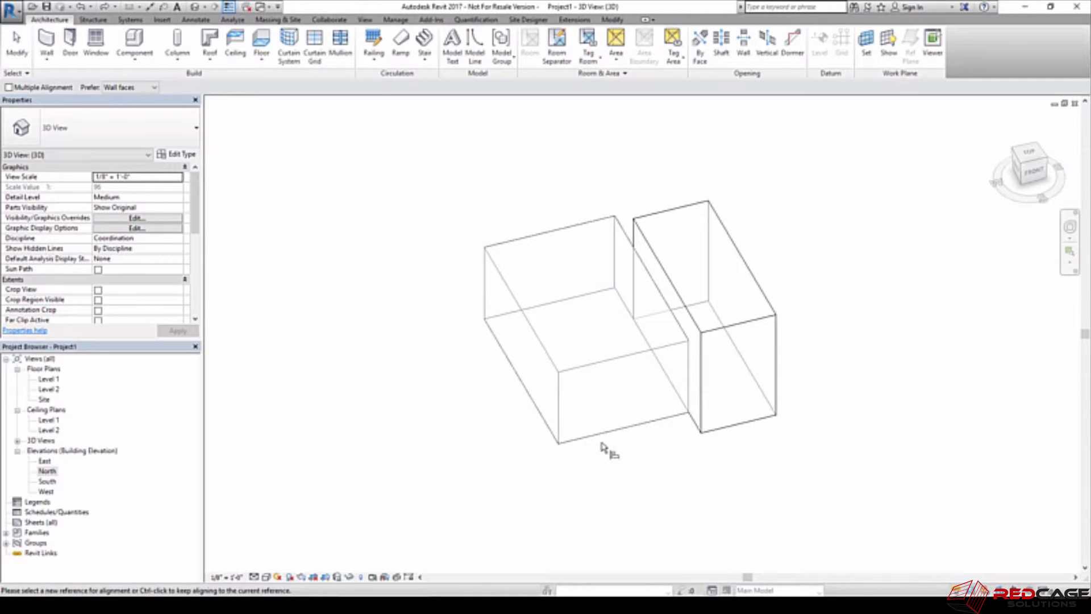
left_click_drag(606, 446, 672, 445)
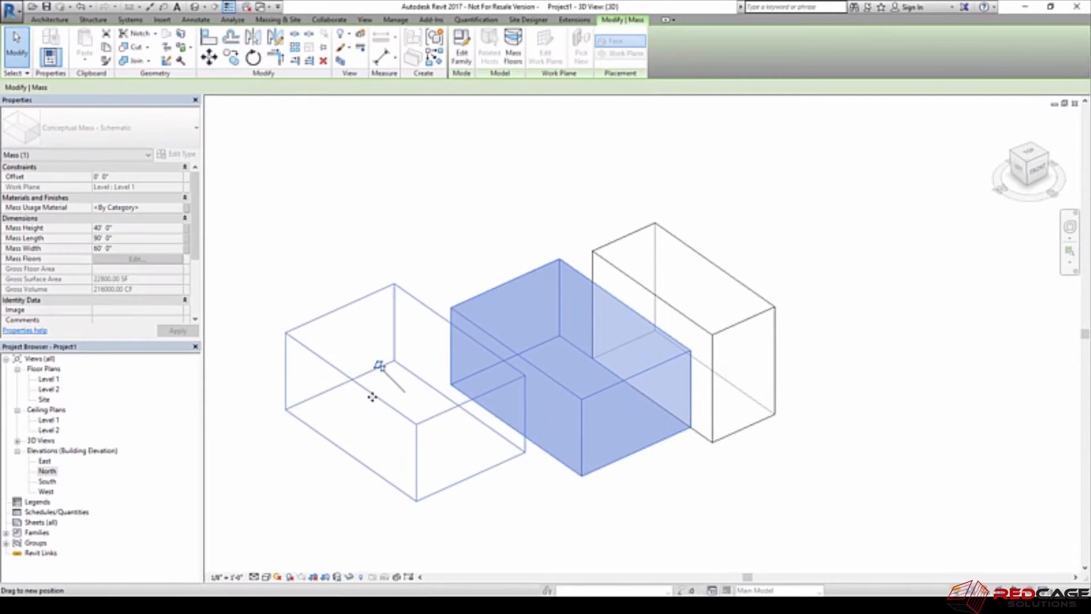
left_click(49, 19)
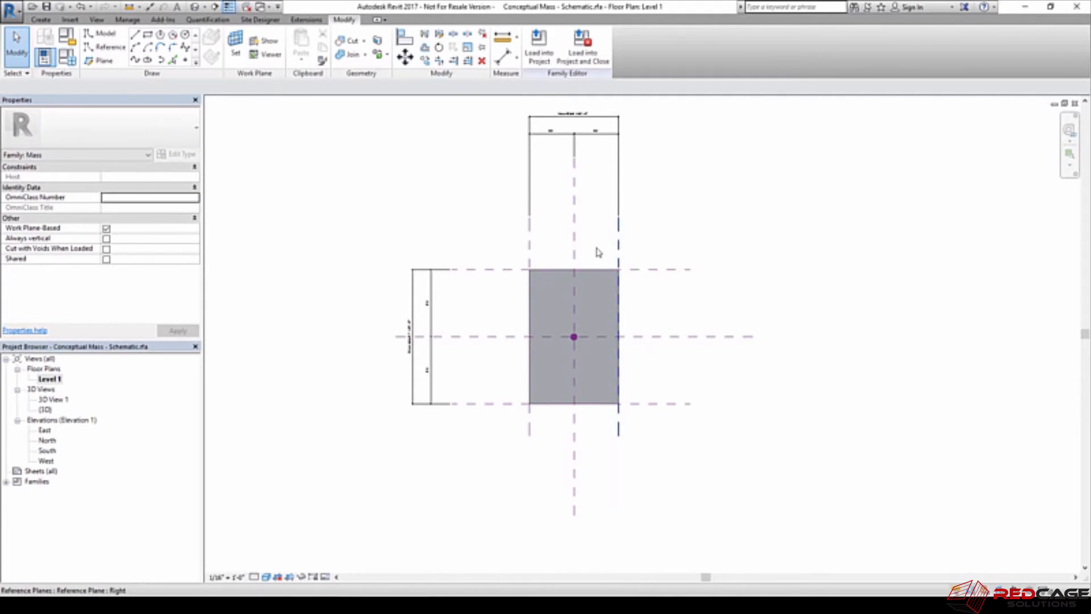
Load the edited family back into Project1, overwriting the existing version
left_click(652, 403)
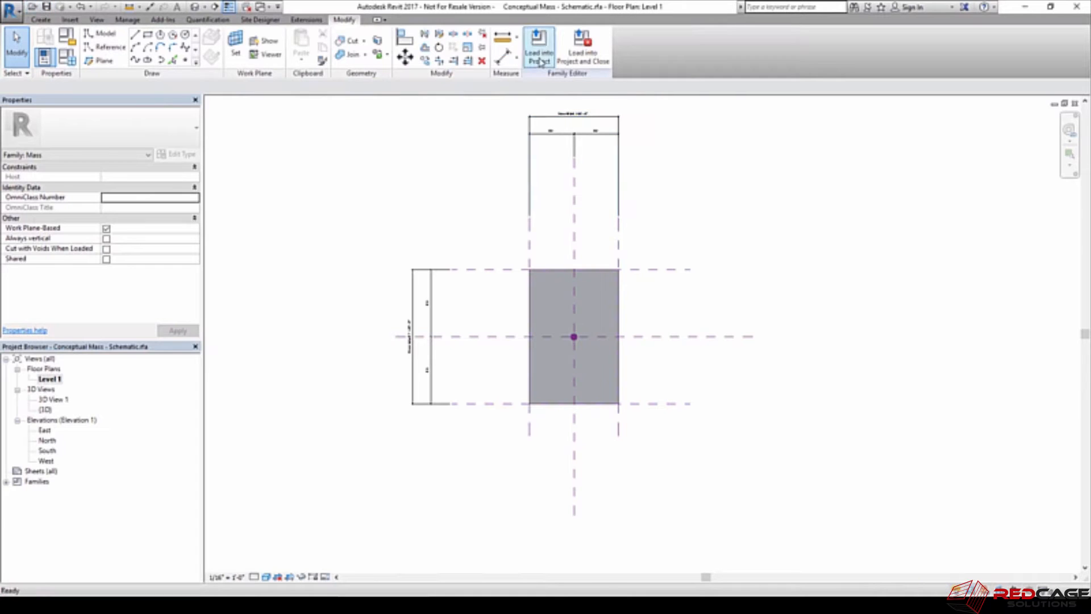
left_click(537, 49)
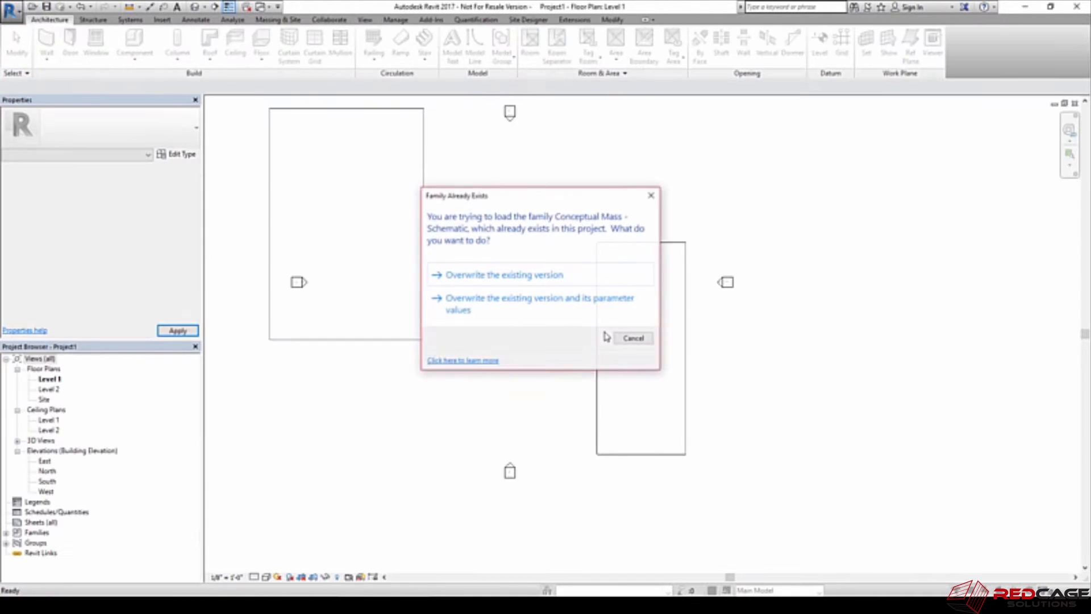
left_click(631, 338)
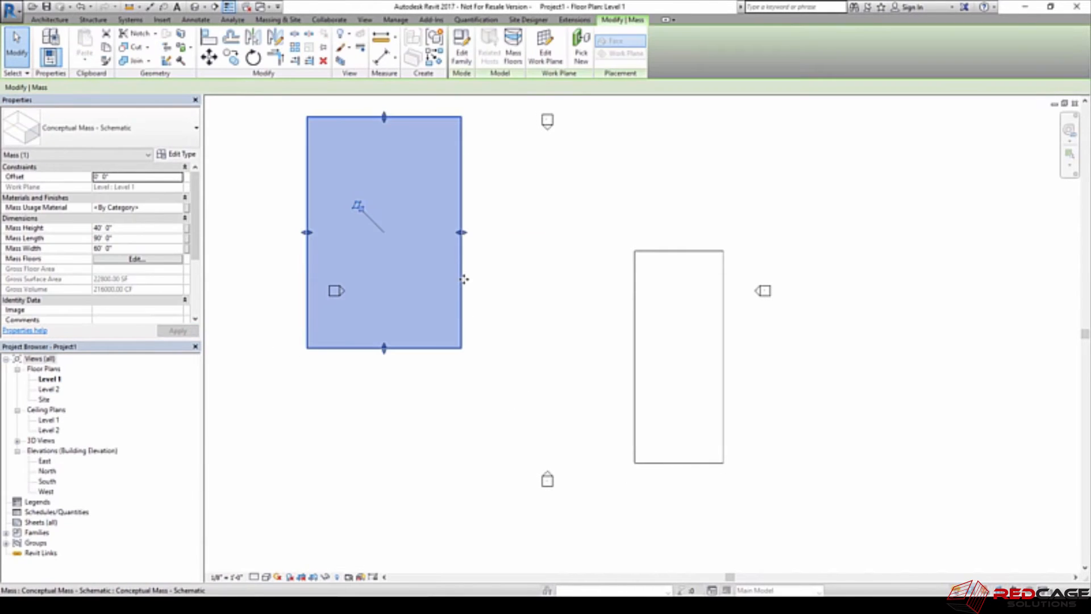
Move the first mass box and widen it to reach the second box
left_click_drag(383, 232, 472, 292)
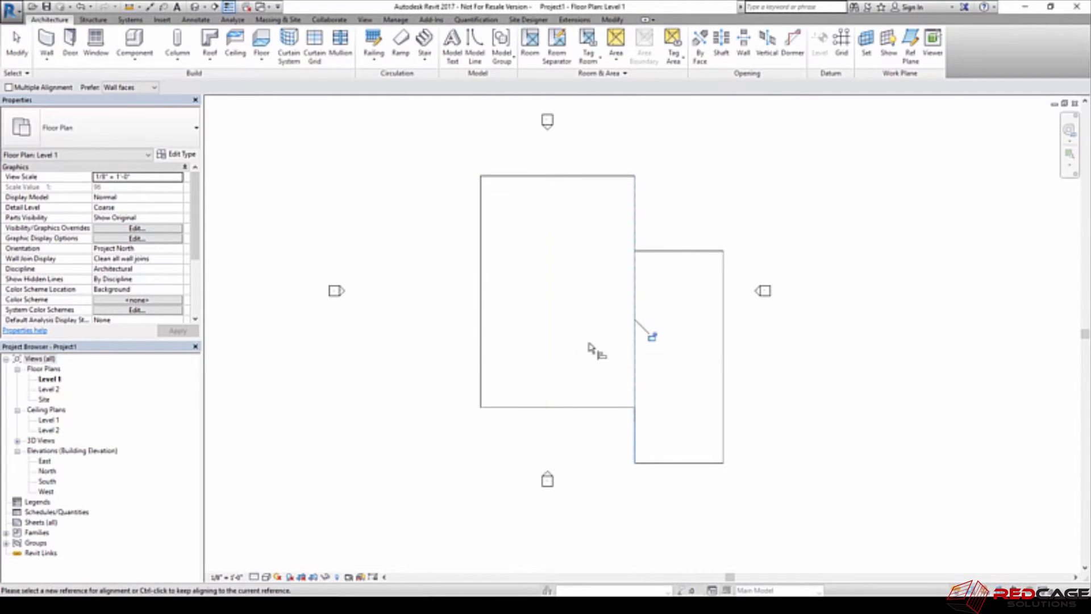
mouse_move(591, 258)
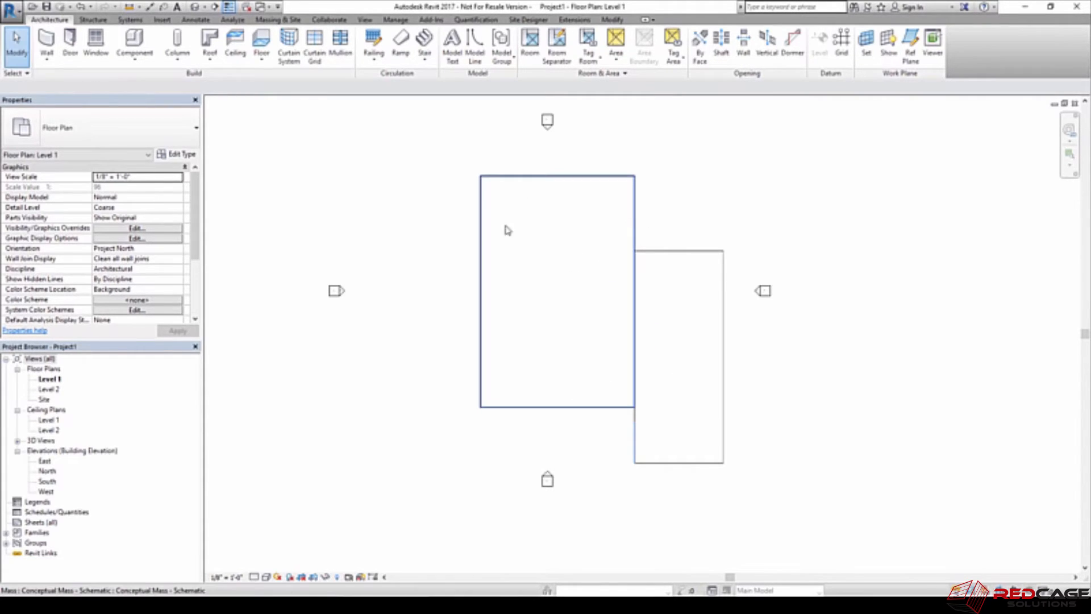
left_click(557, 278)
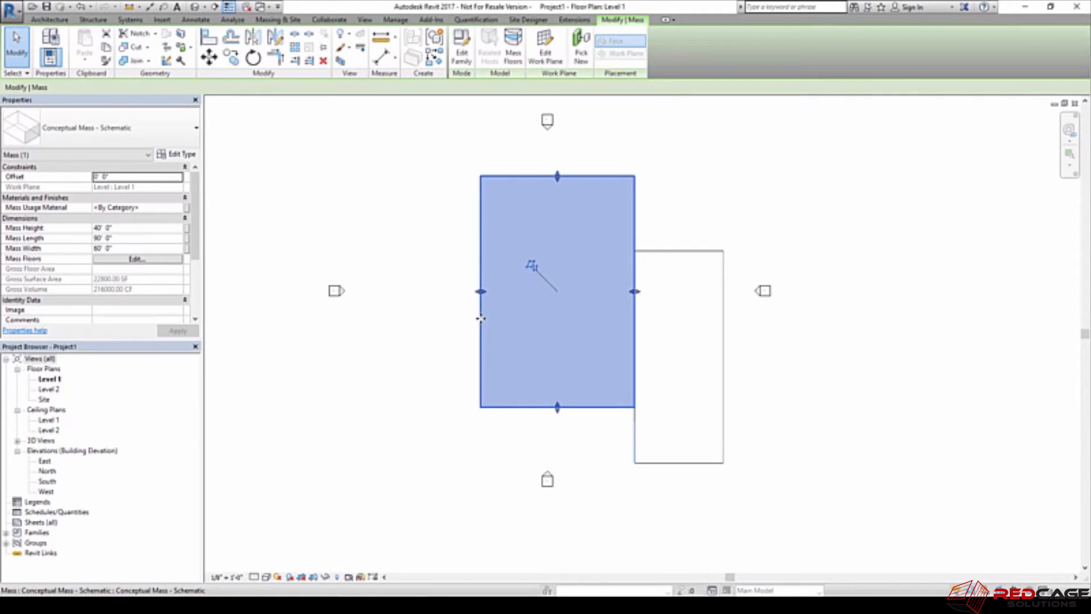
left_click_drag(634, 291, 548, 294)
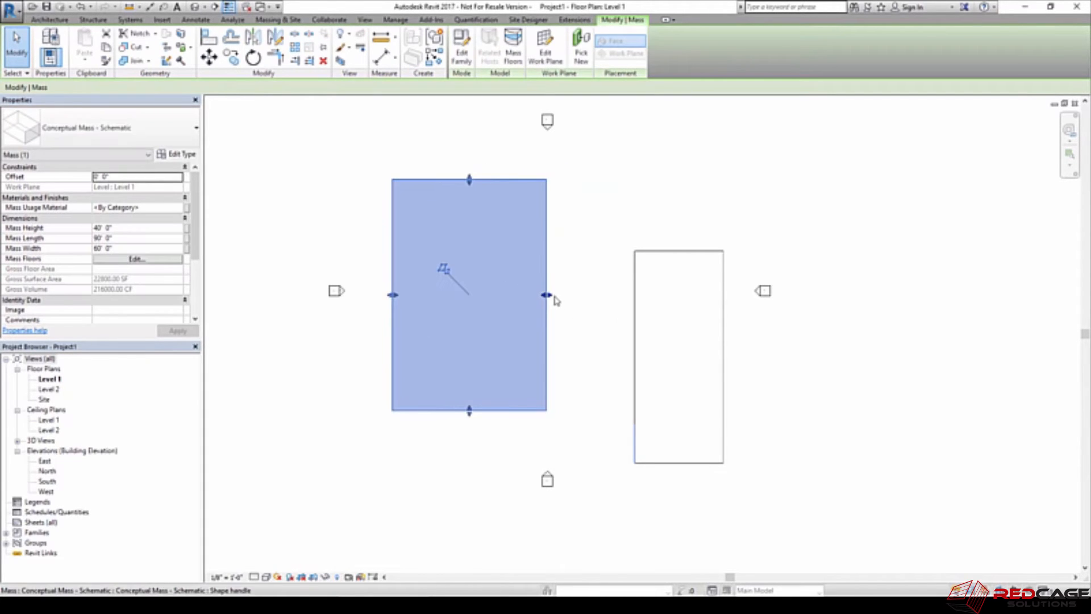
left_click_drag(547, 294, 633, 305)
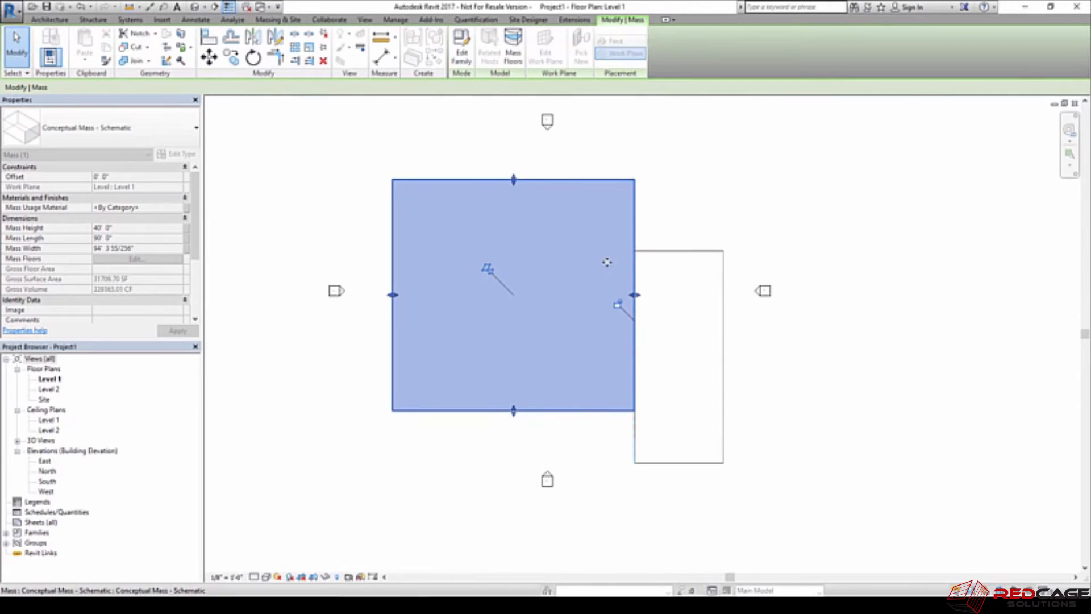
Narrow the first mass box back down so it stays separate from the second box
left_click(522, 338)
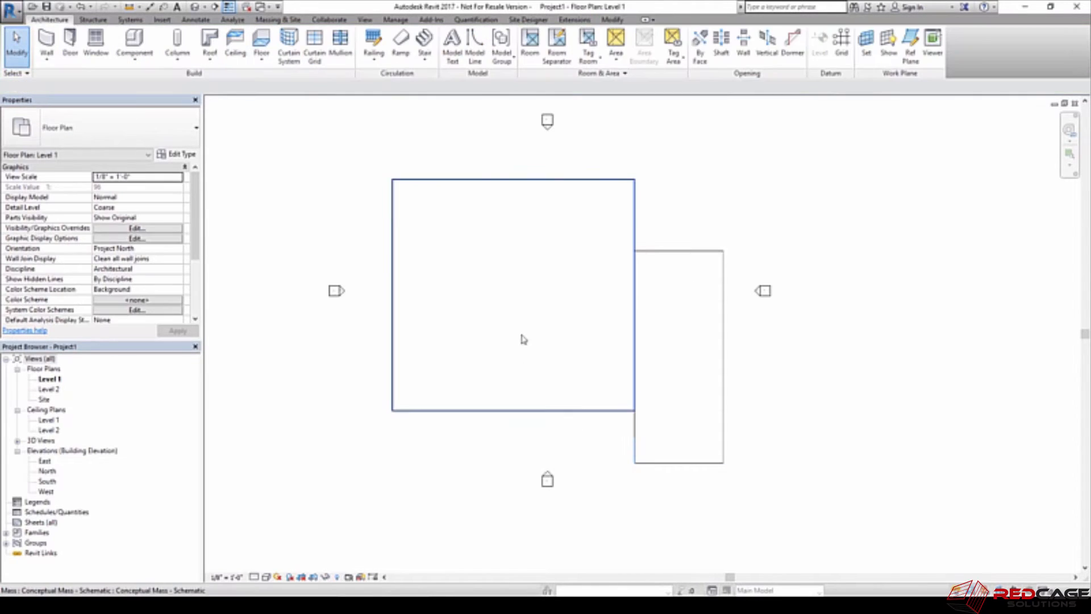
left_click(512, 292)
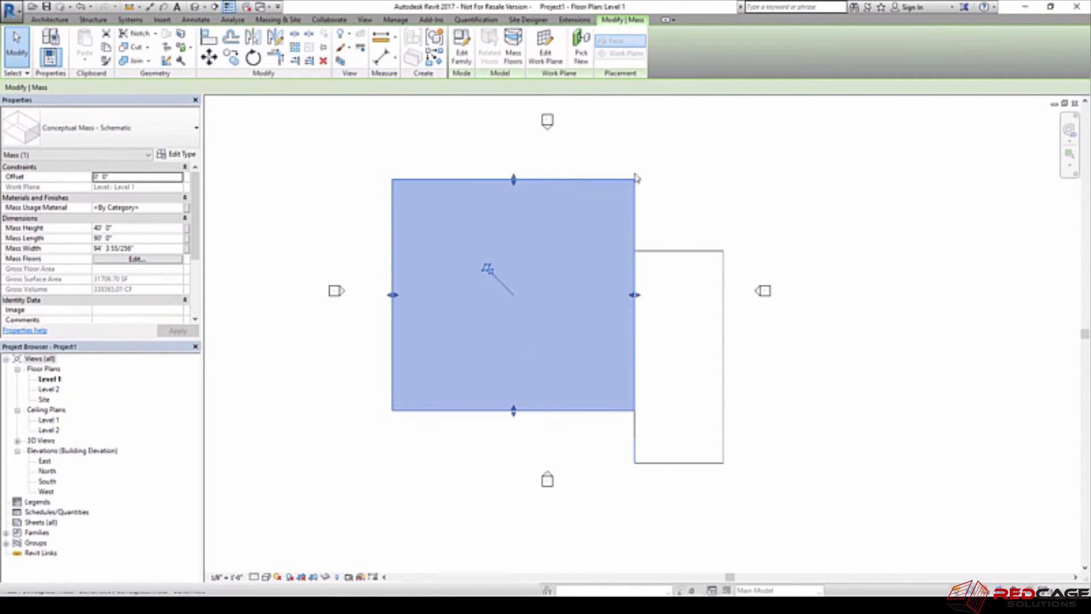
left_click_drag(633, 294, 525, 294)
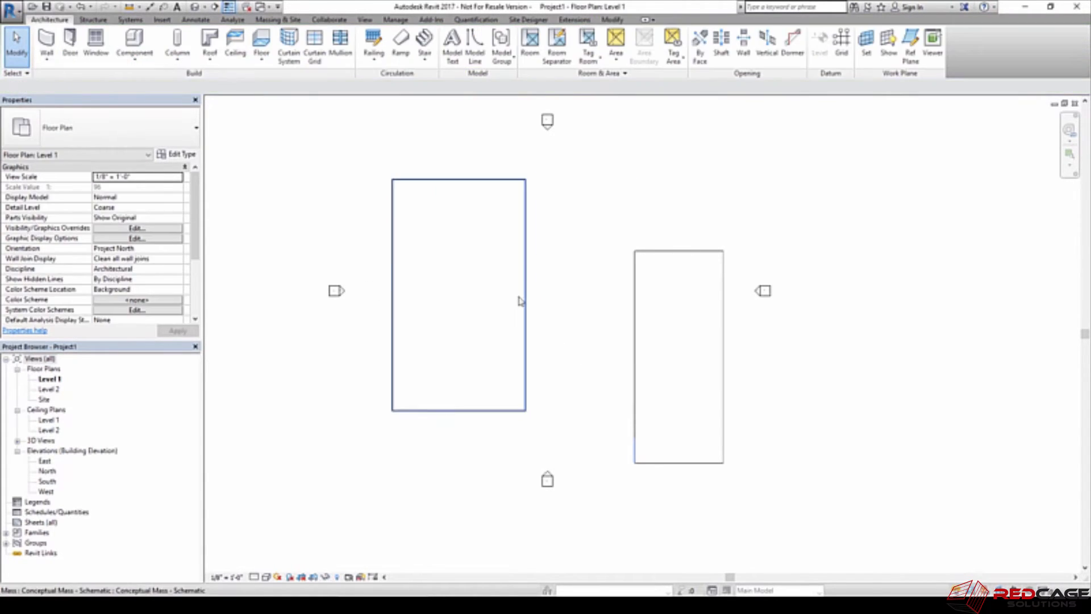
left_click(570, 274)
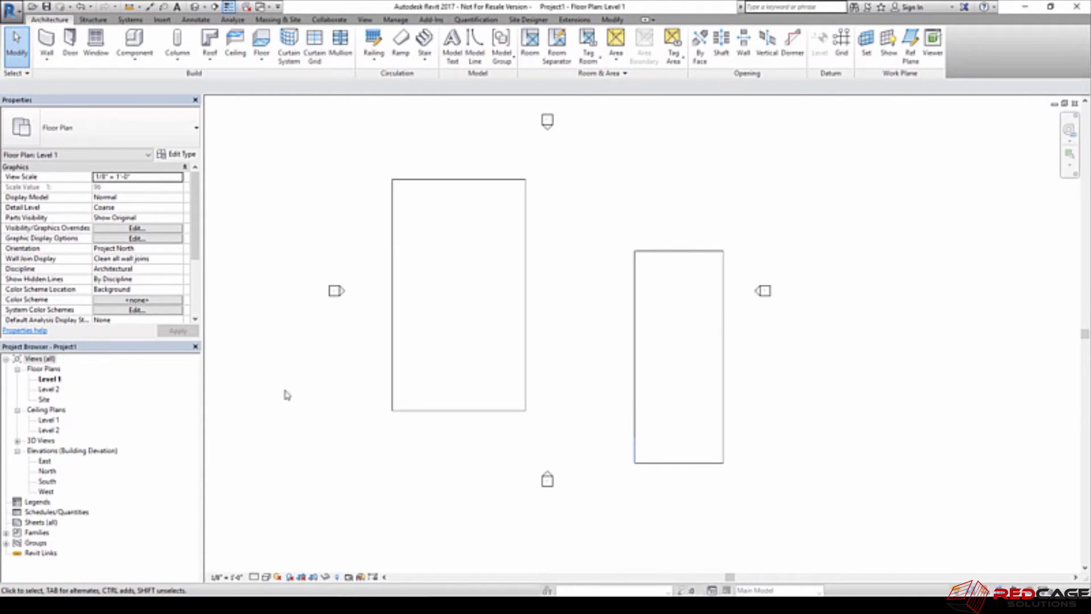
Reopen the mass family and reassign the Is Reference type of the Back reference plane
left_click(459, 292)
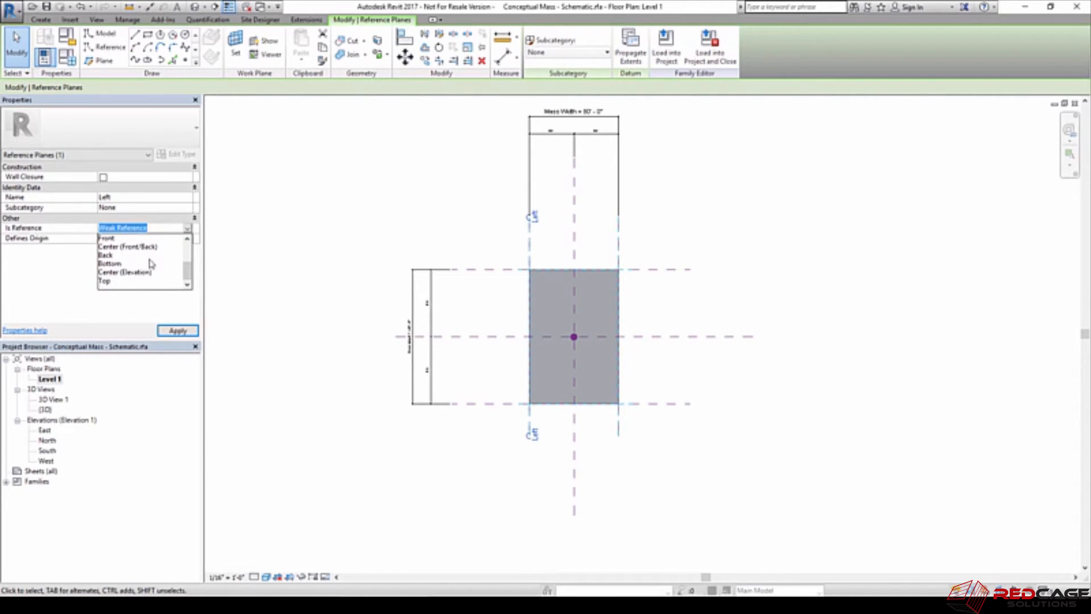
mouse_move(109, 273)
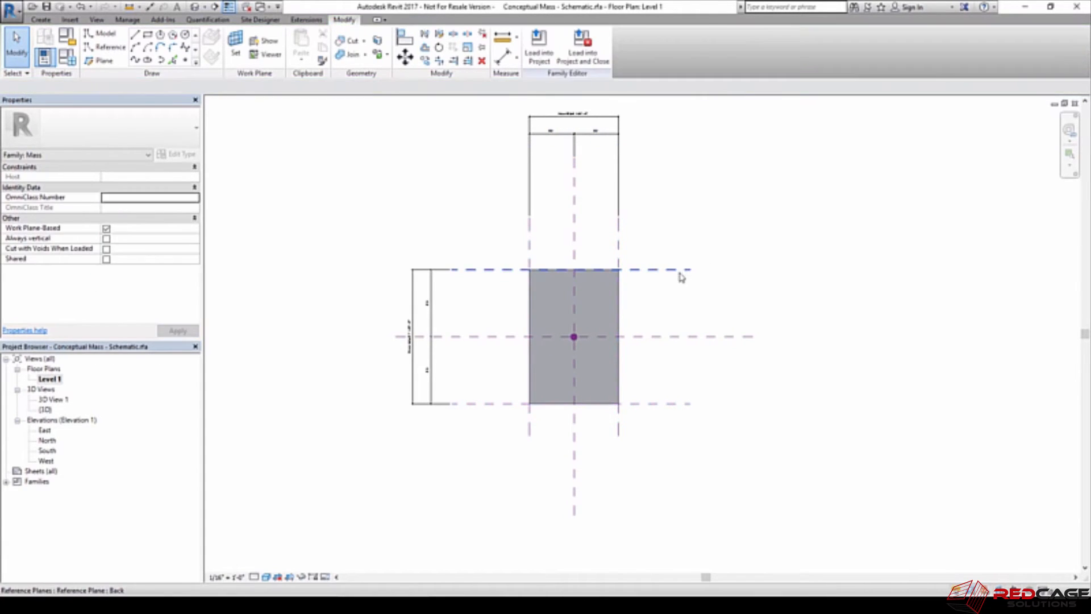
left_click(557, 270)
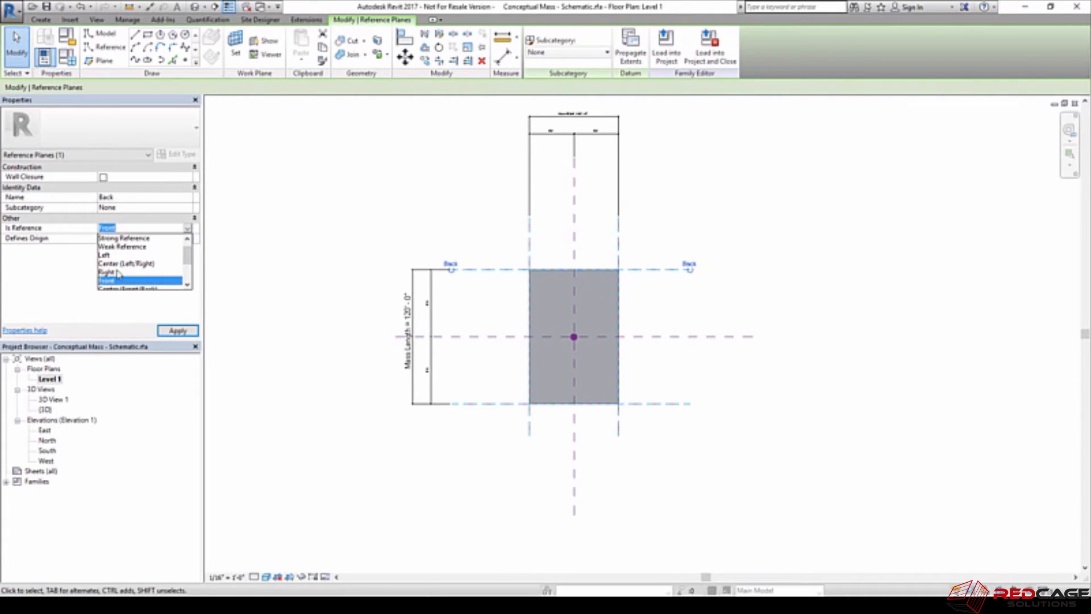
left_click(108, 278)
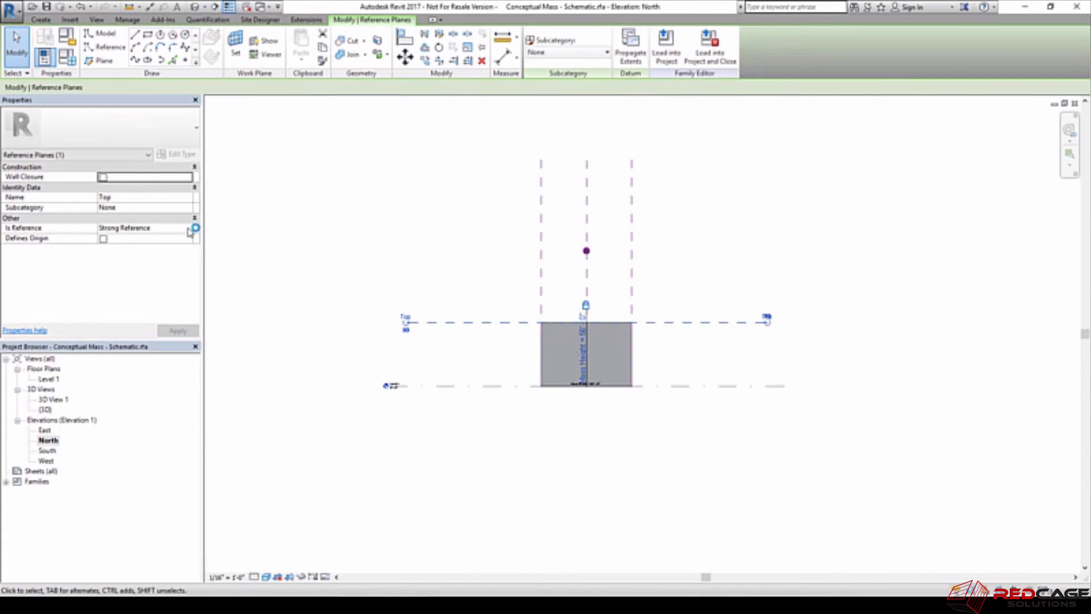
Set the Top plane's Is Reference to Strong Reference and save the mass family
left_click(187, 227)
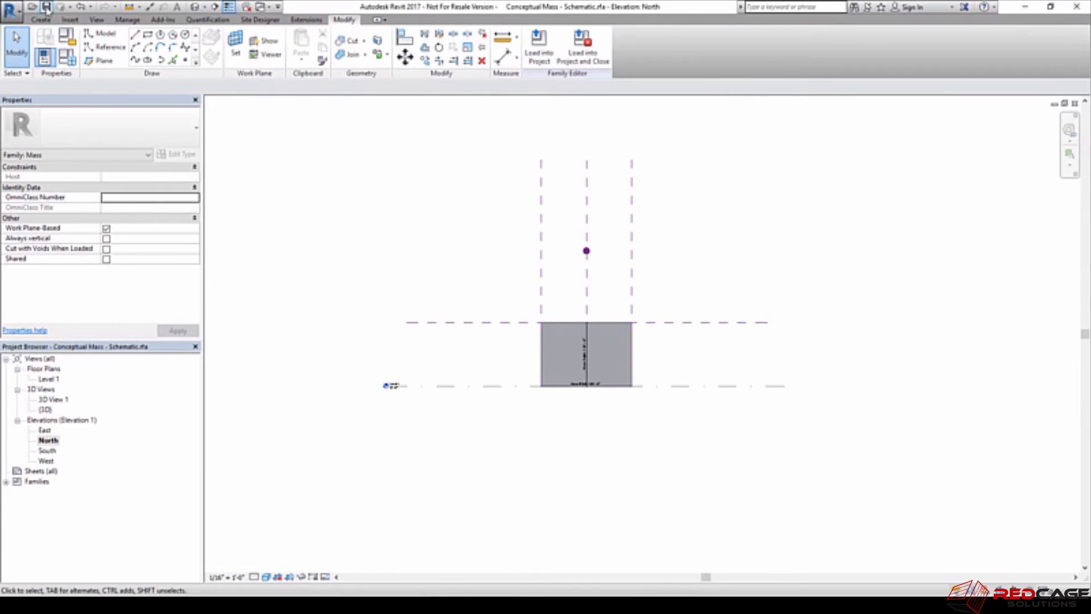
left_click(539, 46)
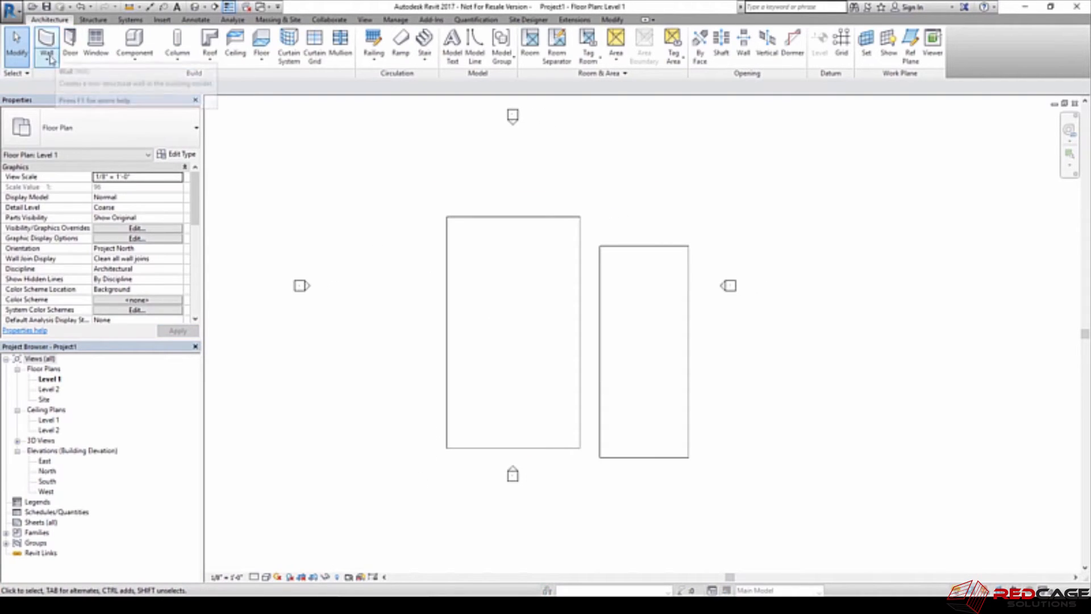
Draw a basic generic wall just above the first mass box in the Level 1 plan
left_click(46, 42)
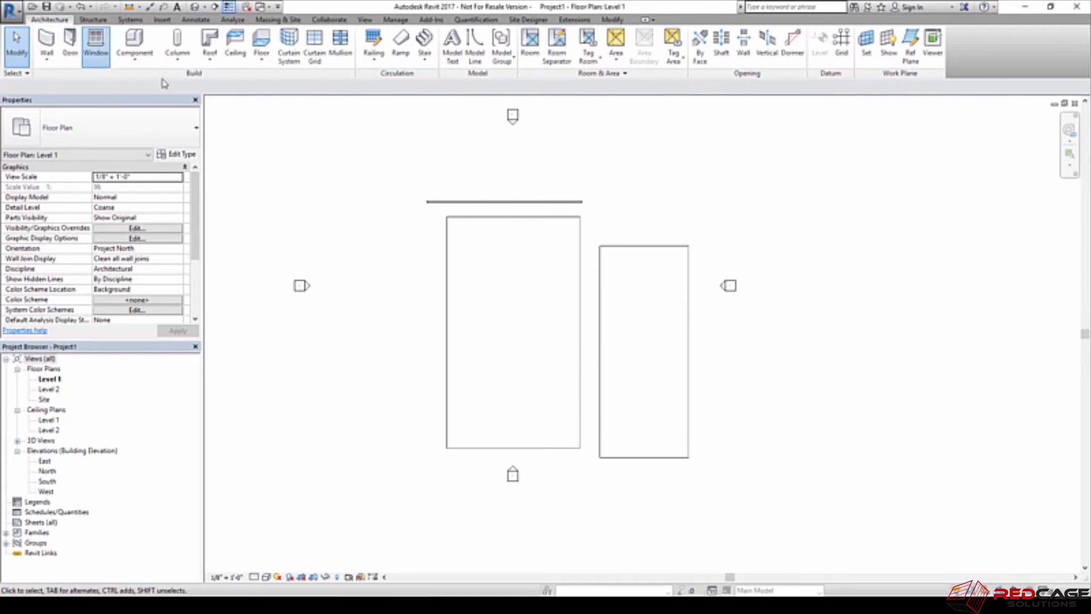
left_click(95, 47)
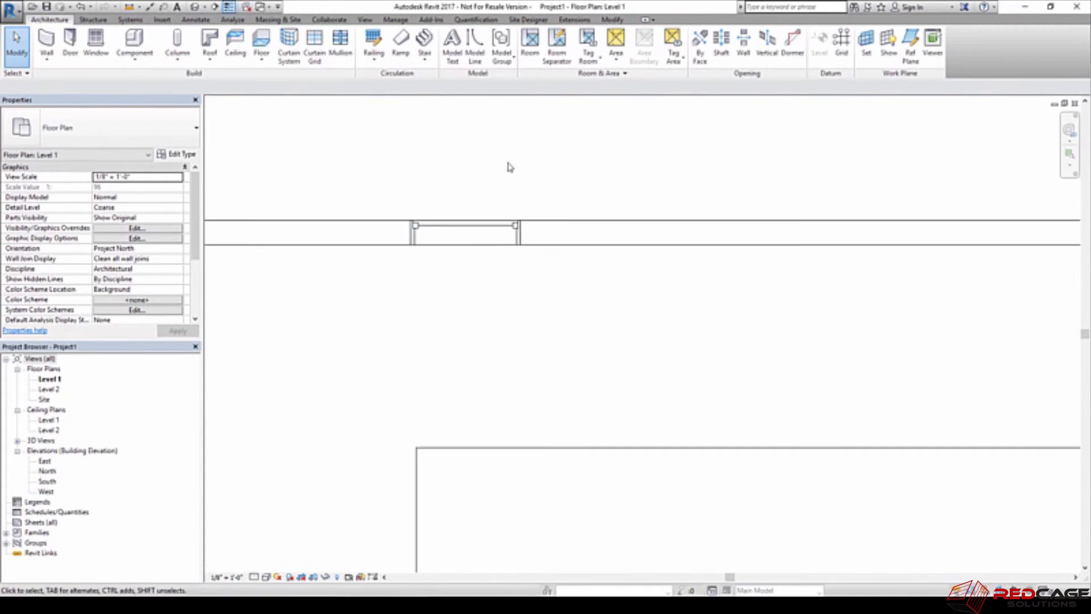
left_click(463, 236)
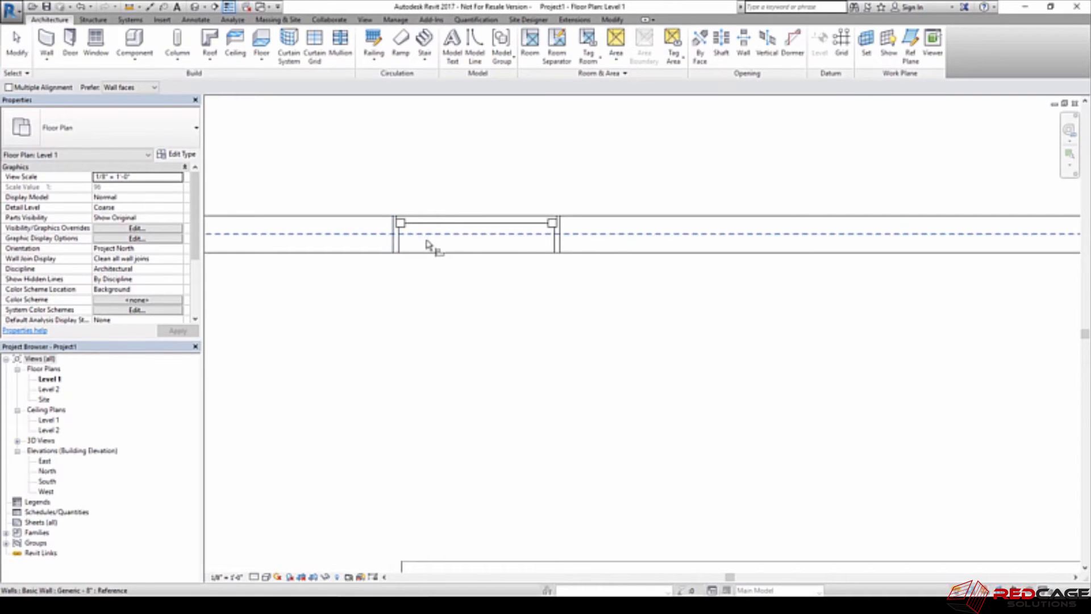
mouse_move(487, 222)
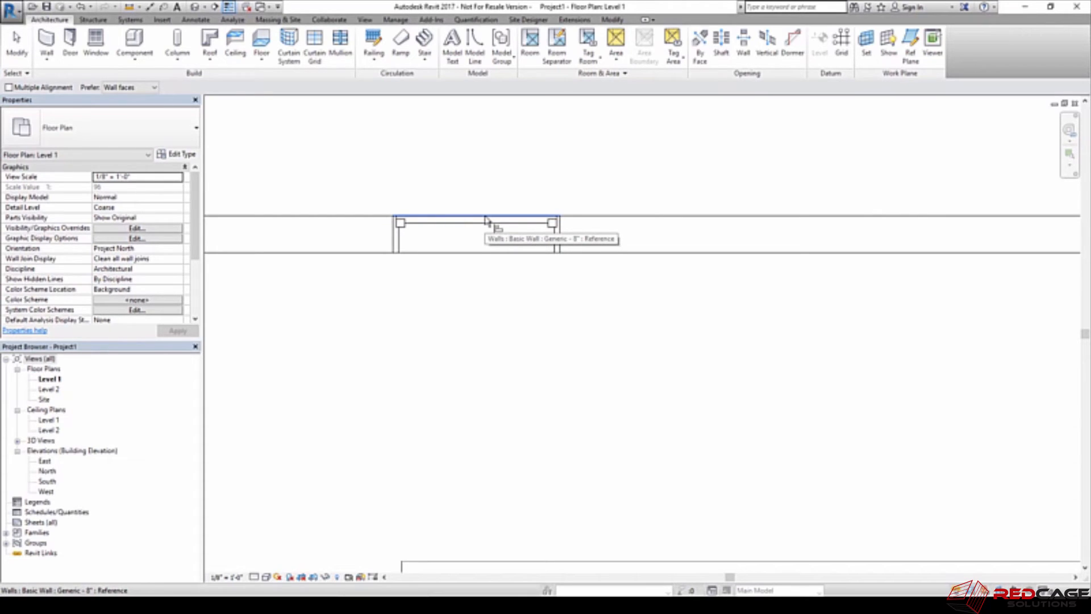
mouse_move(487, 258)
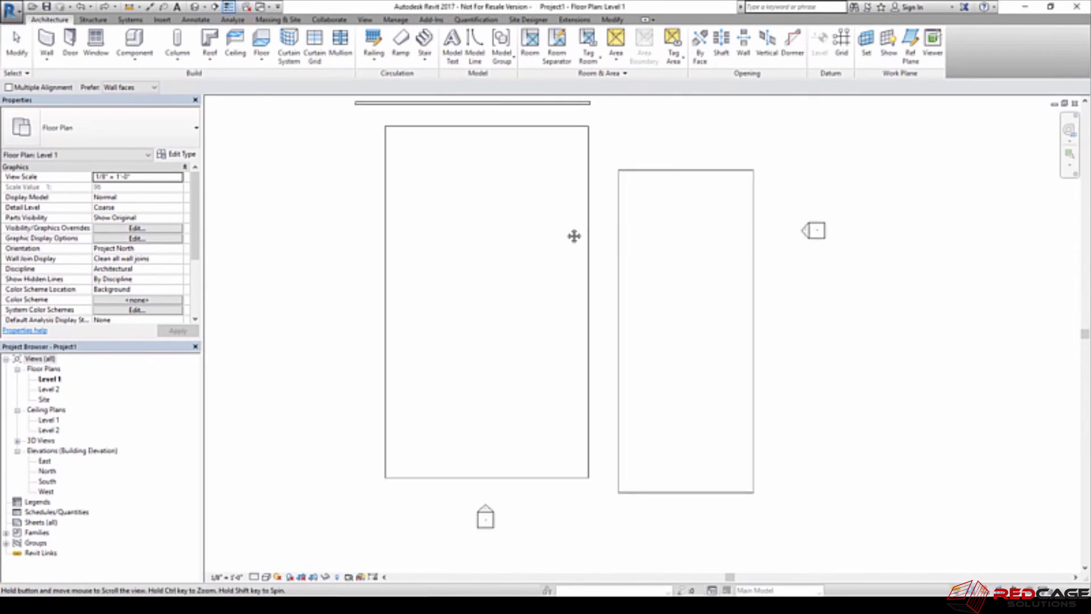
mouse_move(623, 222)
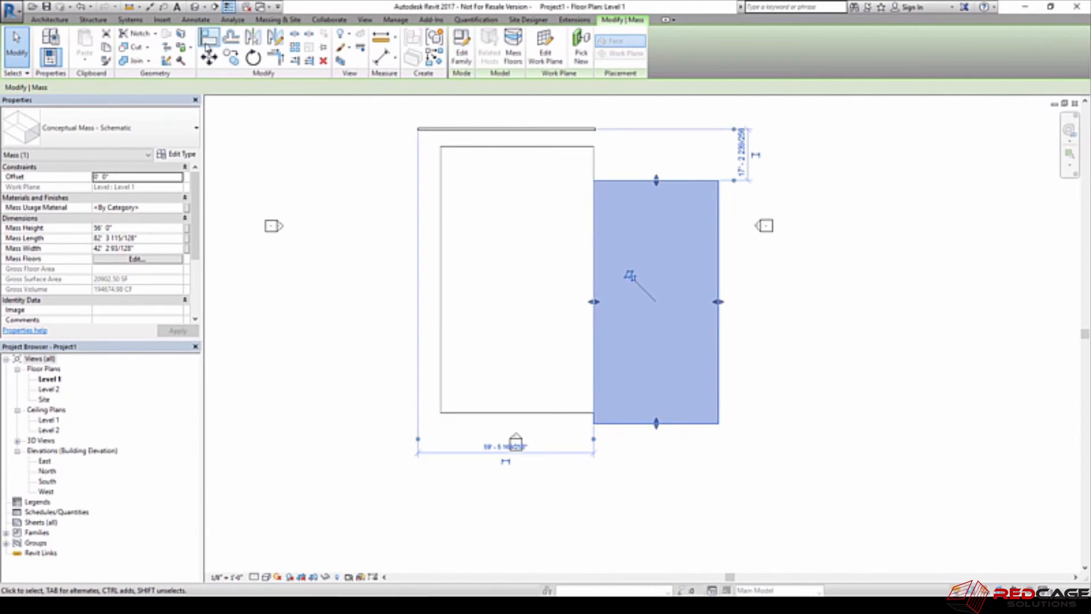
Align the second mass box flush against the right edge of the first mass box
left_click(516, 281)
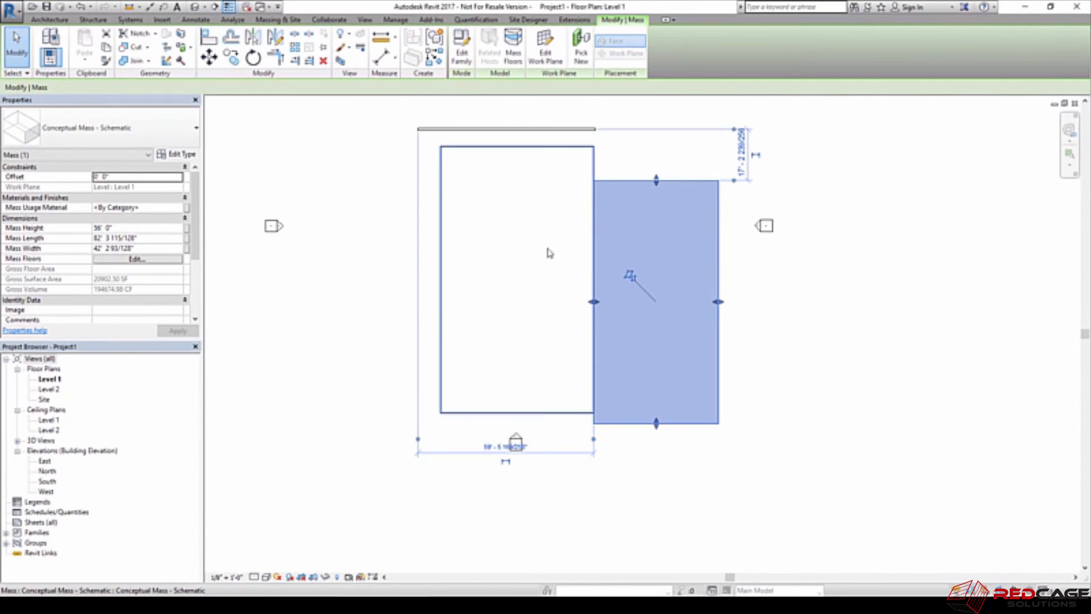
left_click(622, 455)
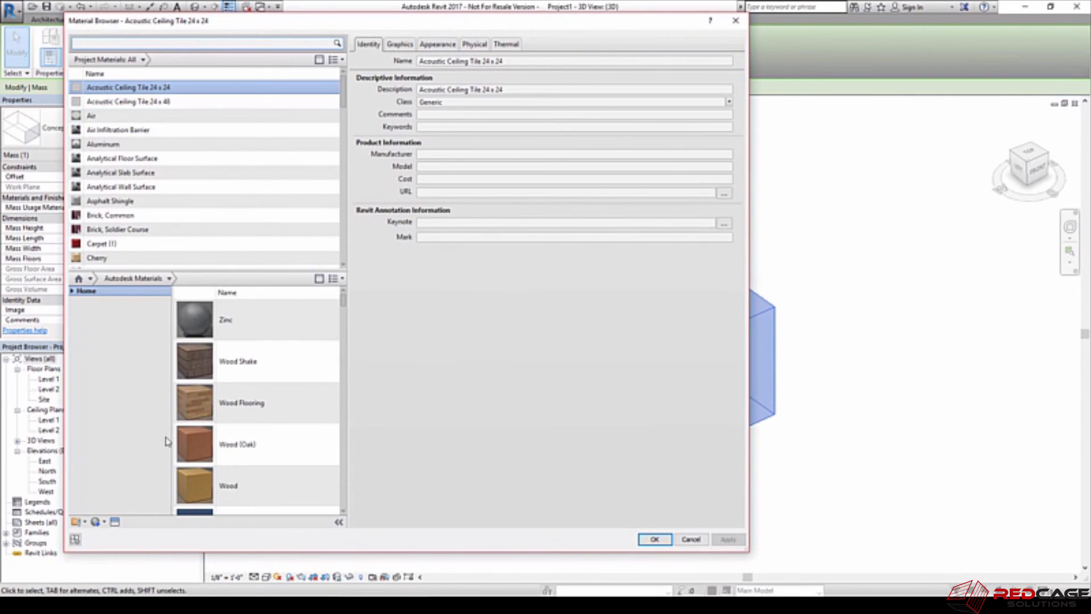
Bring up the Material Browser listing project materials and the Autodesk library
left_click(129, 101)
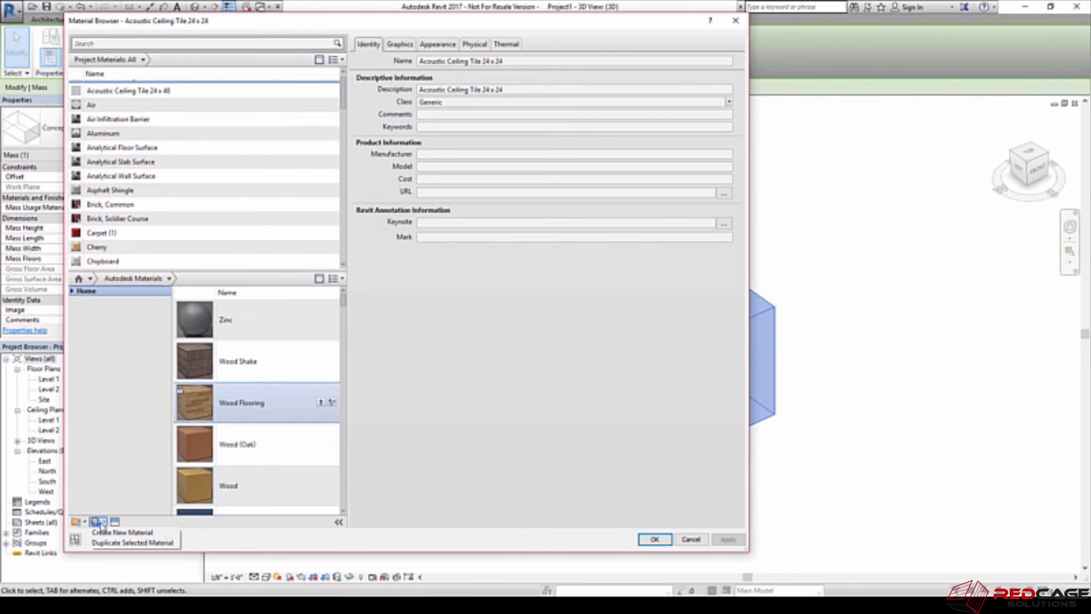
Create a new material and rename it 'Schematic - Office'
left_click(123, 532)
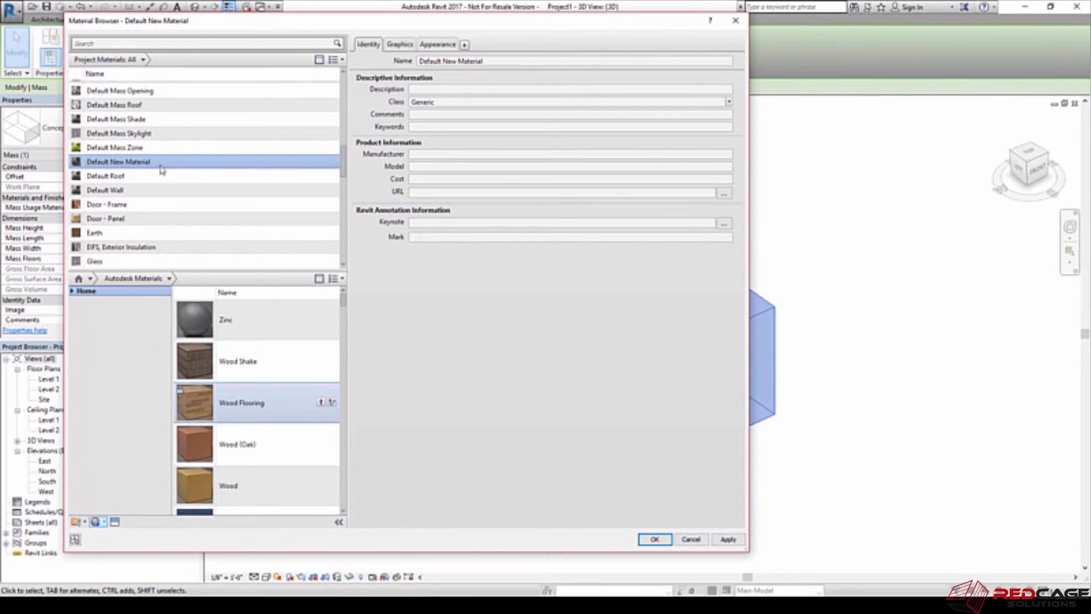
double_click(118, 160)
type("Schematic -")
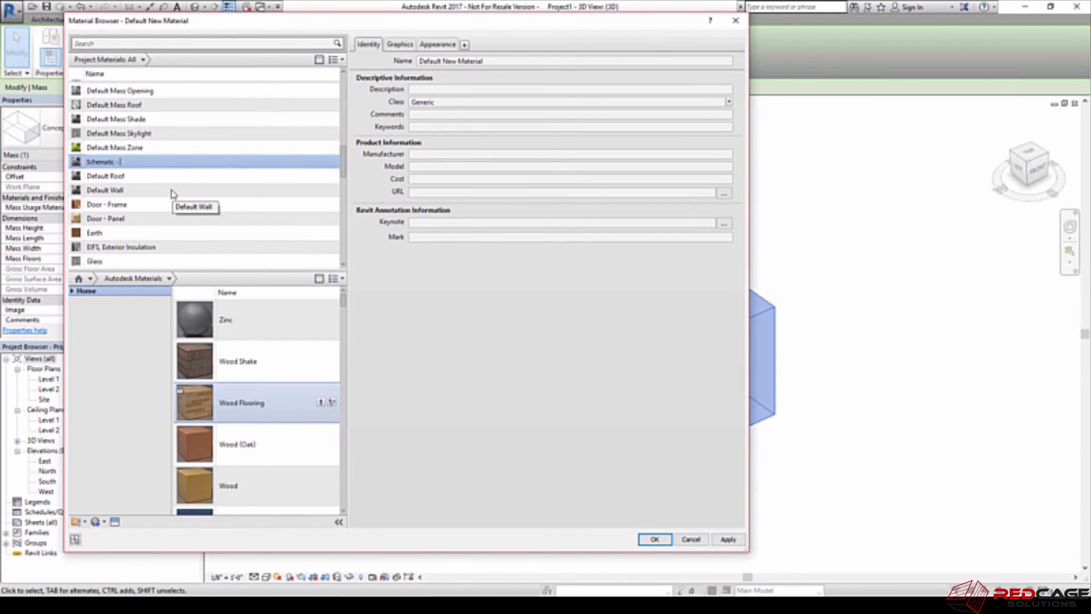
type("Office")
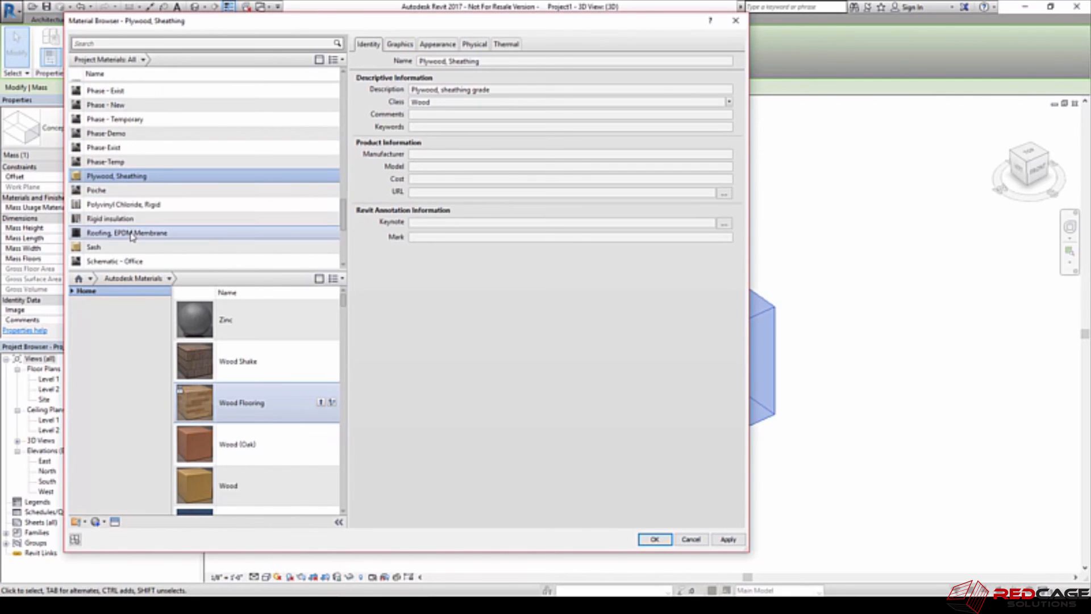
left_click(114, 262)
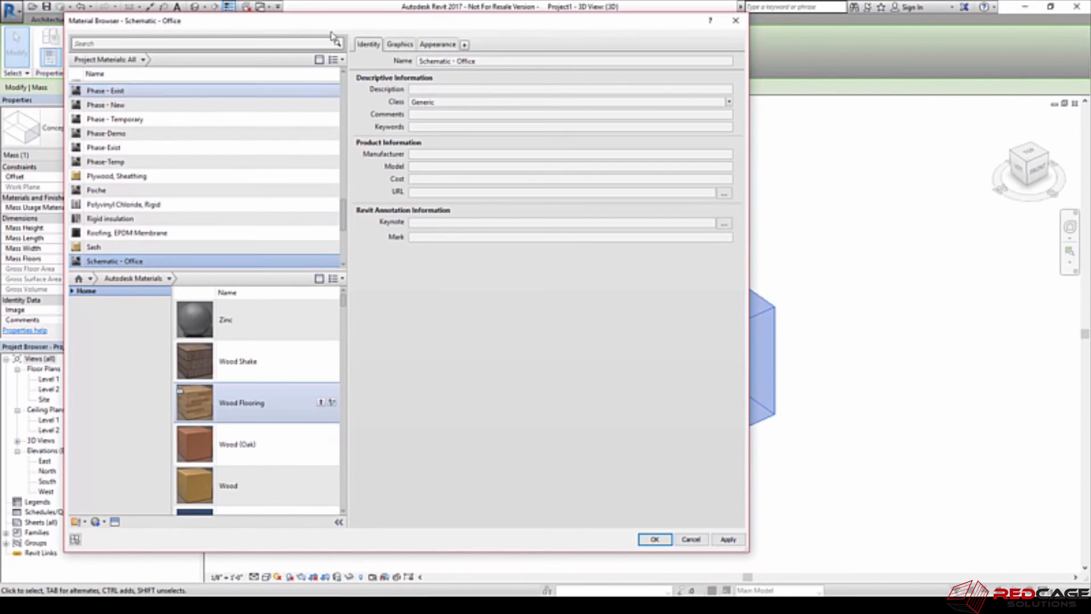
Set the Schematic - Office shading colour to orange, RGB 208 116 32
left_click(399, 44)
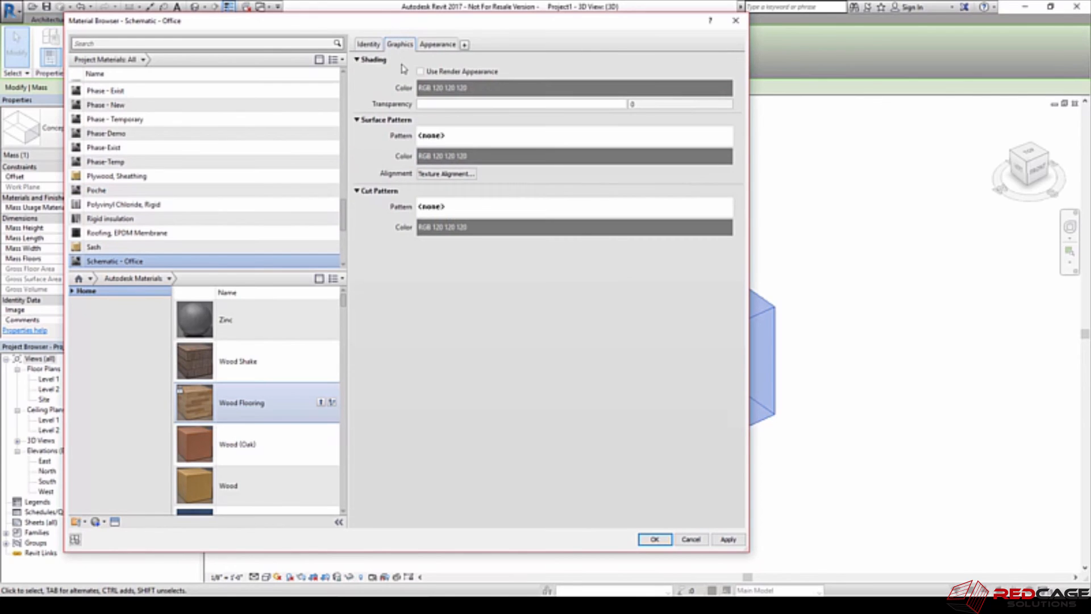
left_click(575, 87)
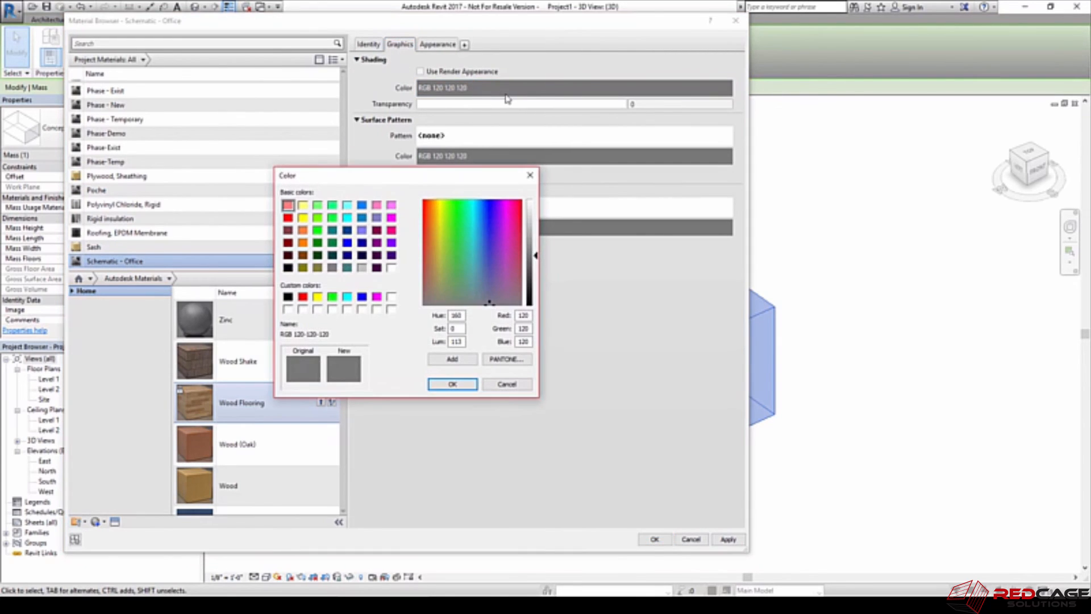
left_click(431, 227)
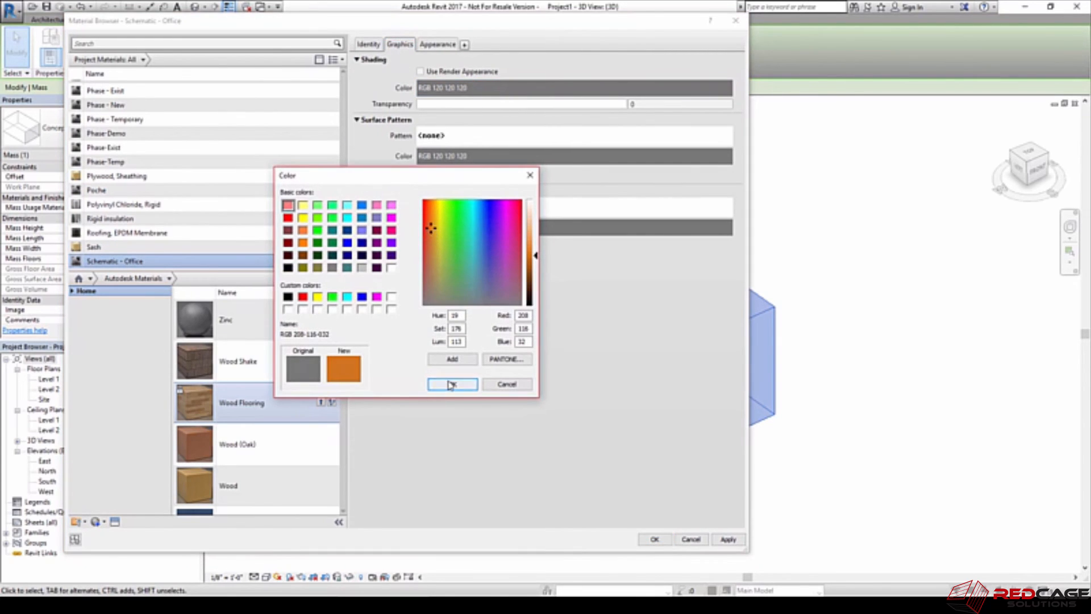
left_click(452, 384)
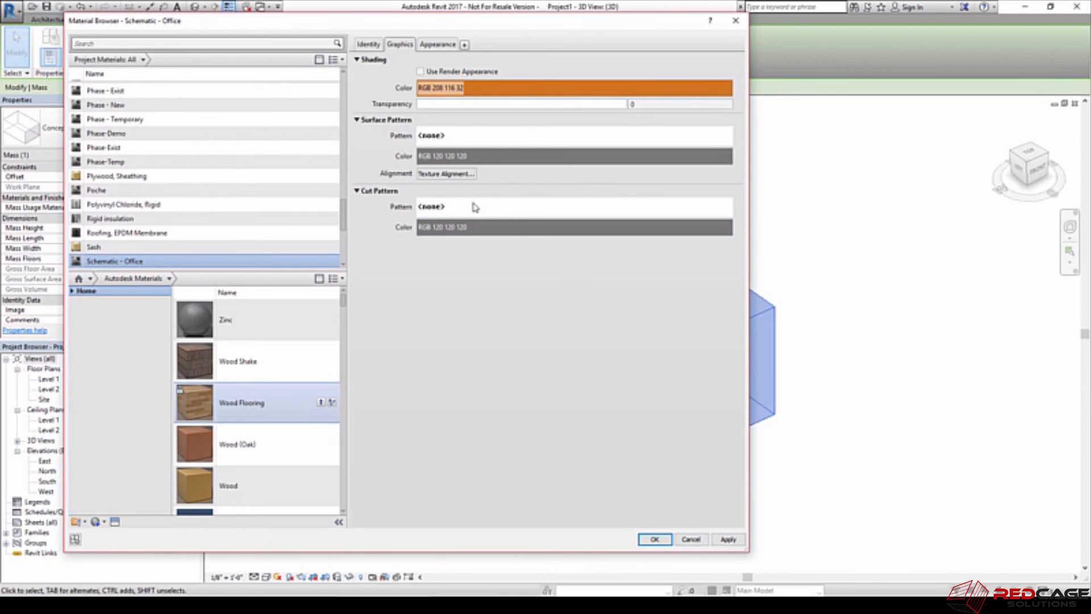
left_click(573, 227)
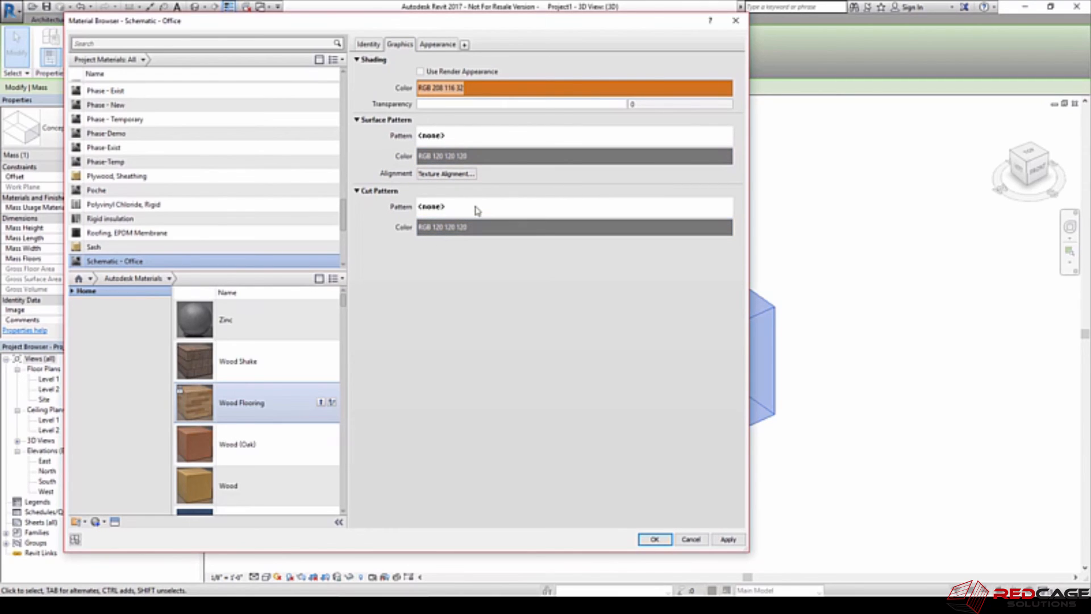
mouse_move(484, 211)
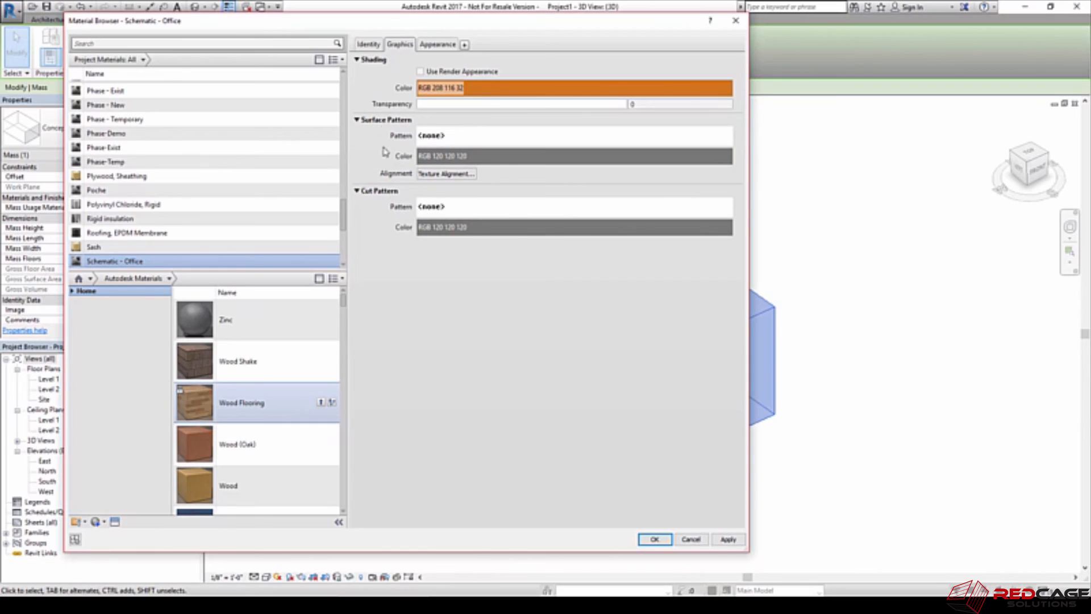
mouse_move(386, 130)
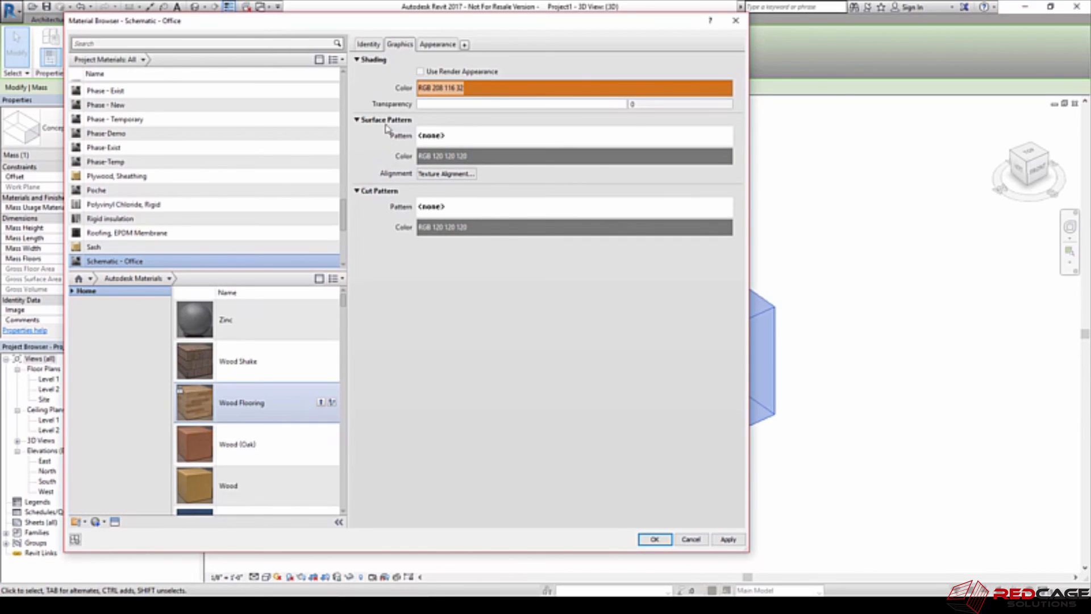
mouse_move(417, 136)
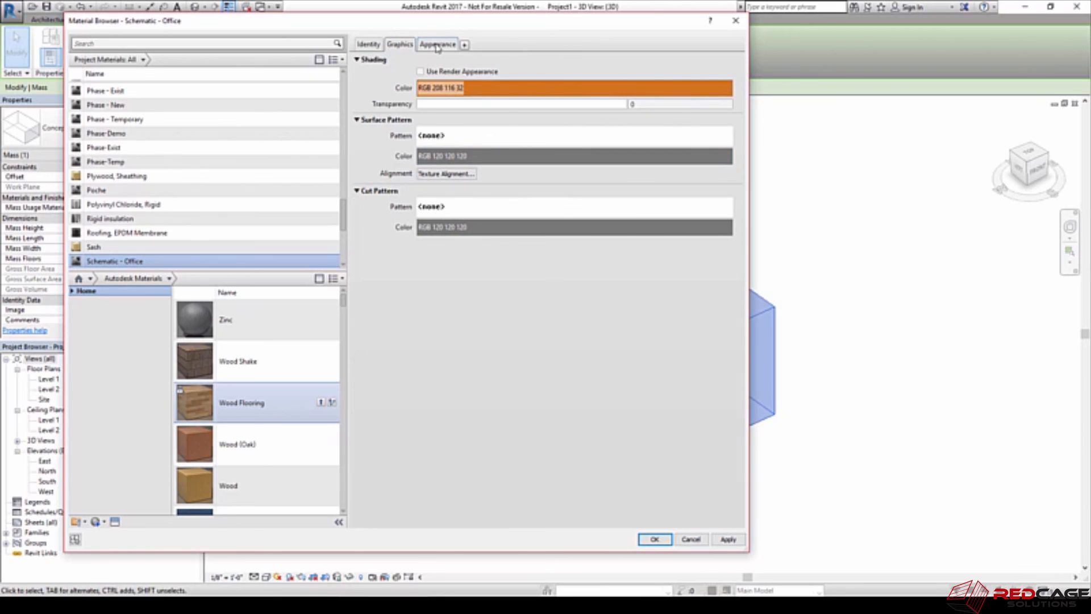
Set the material's Generic appearance colour to RGB 208 116 32 and apply the material changes
left_click(436, 44)
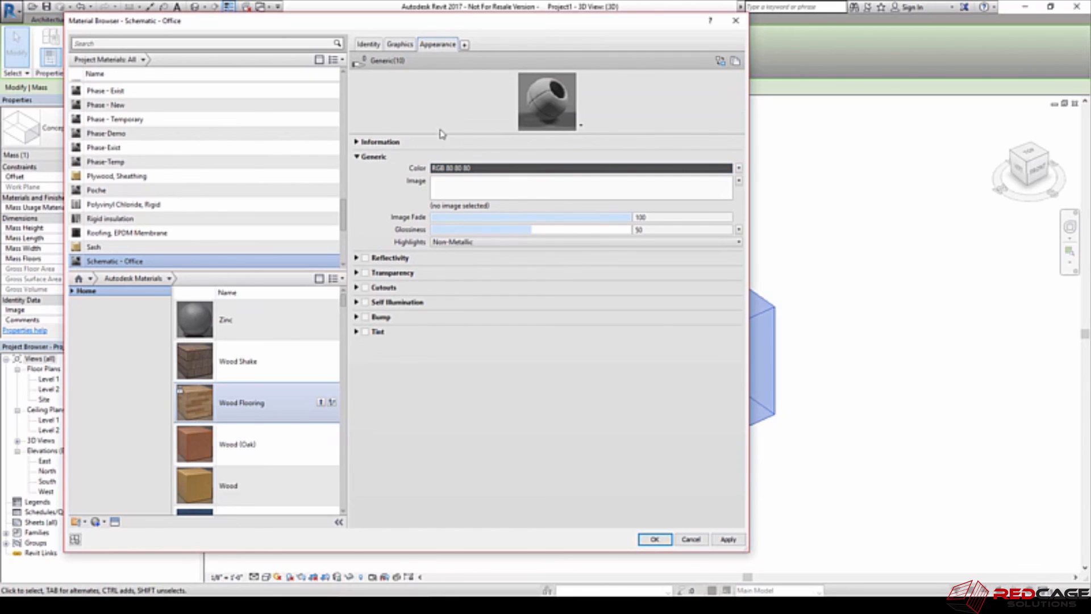
left_click(399, 44)
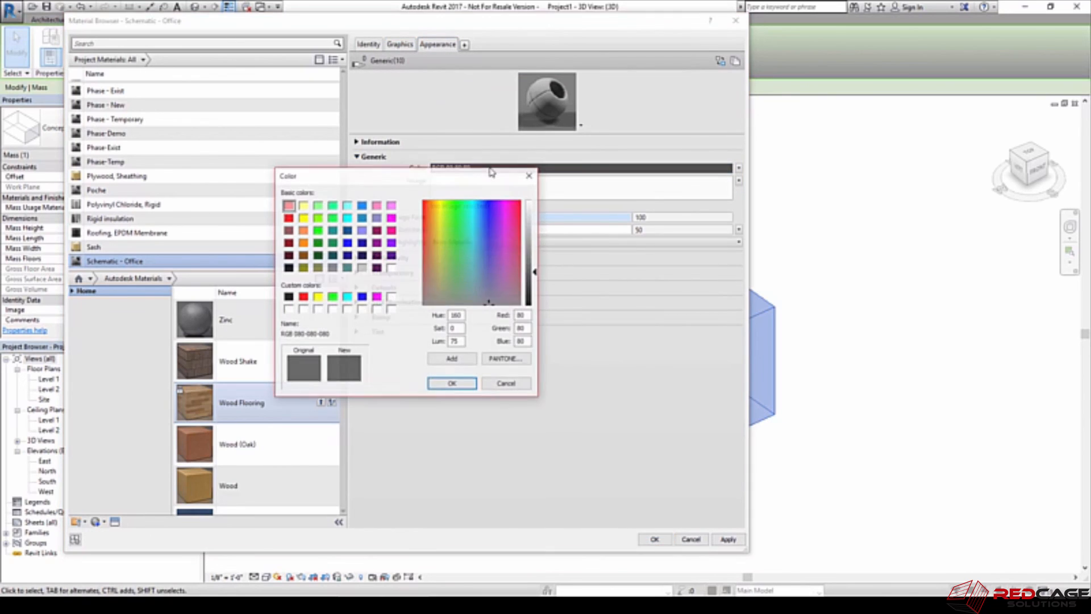
left_click(472, 241)
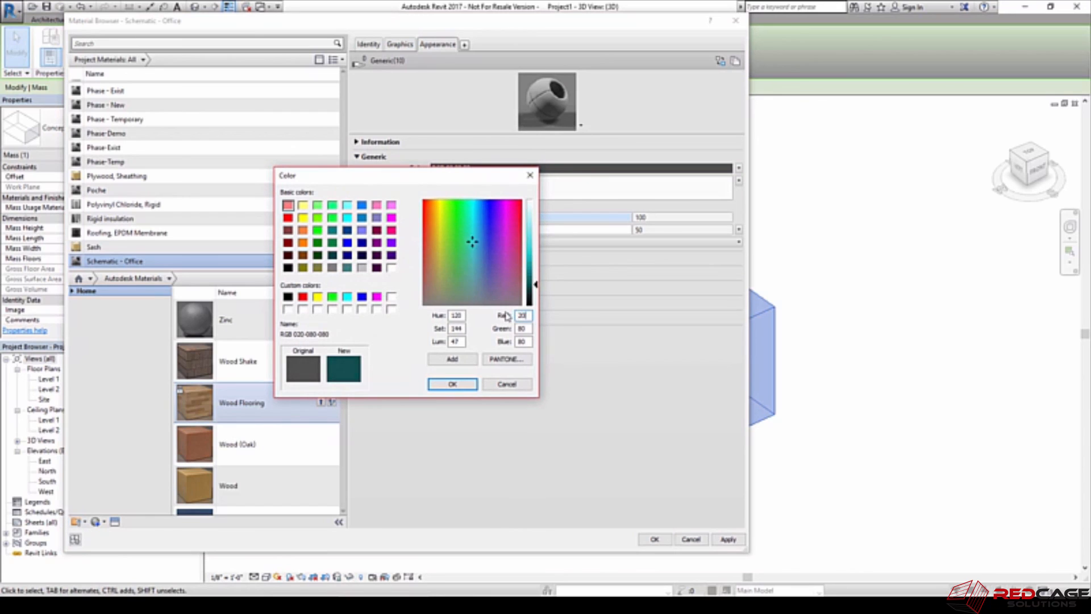
left_click(515, 209)
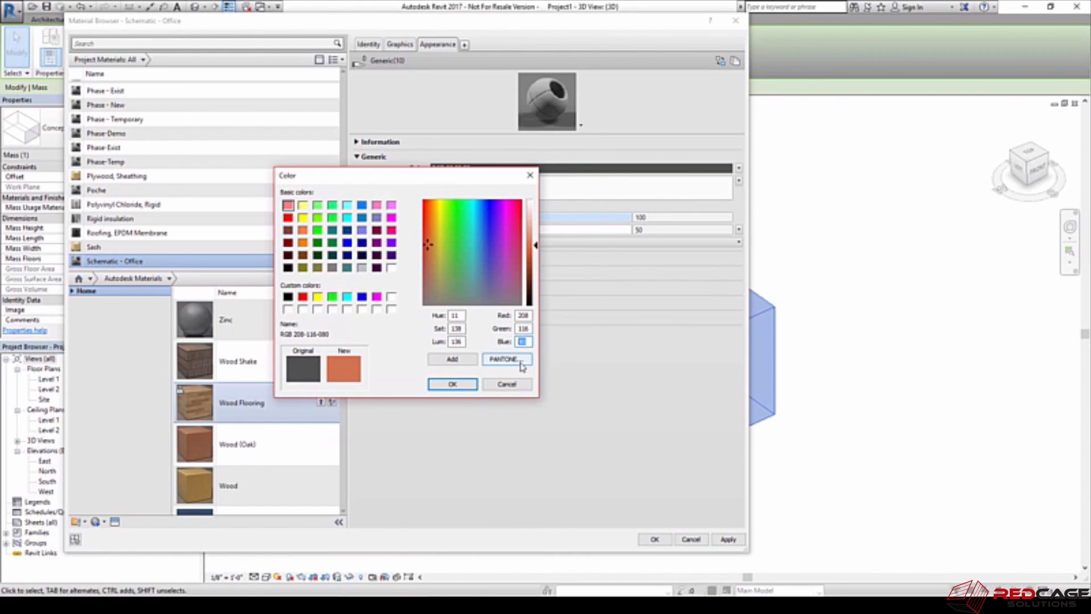
left_click(451, 383)
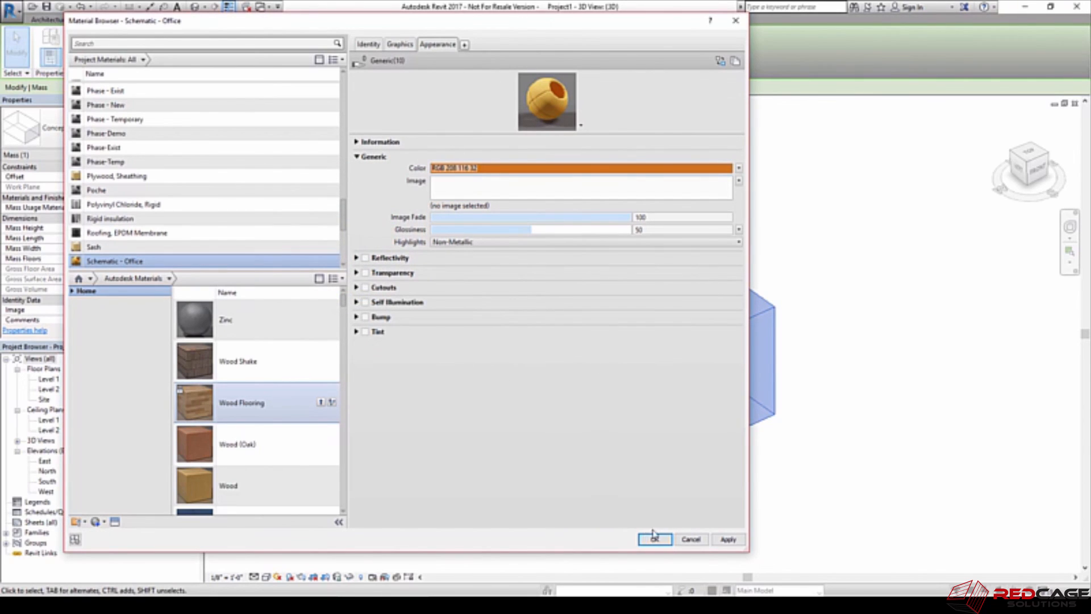
left_click(653, 539)
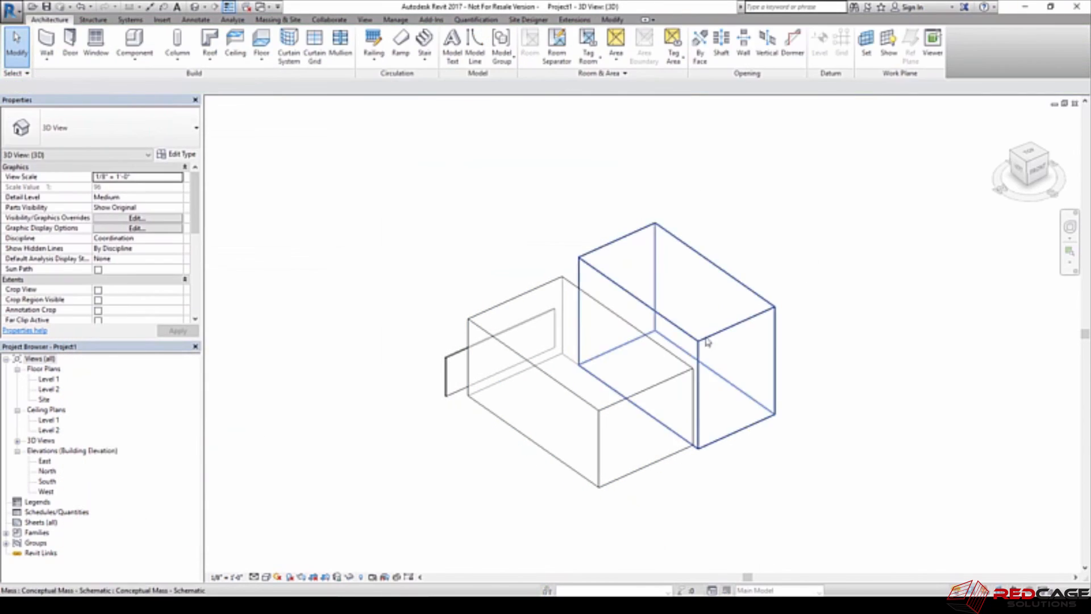
Switch the 3D view to Shaded, showing one mass solid orange beside a translucent grey one
left_click(675, 341)
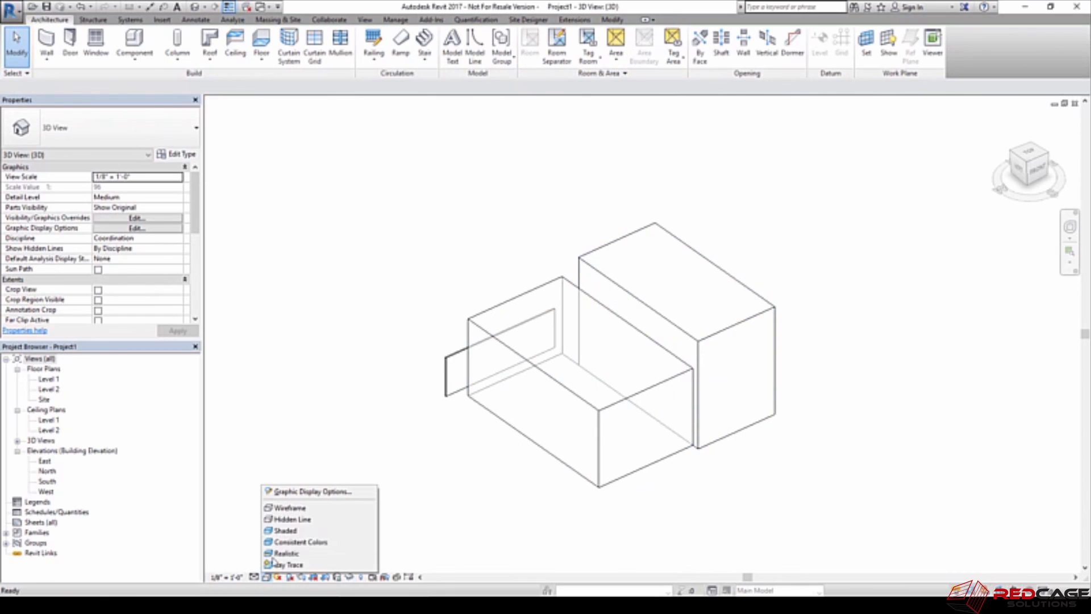
left_click(285, 531)
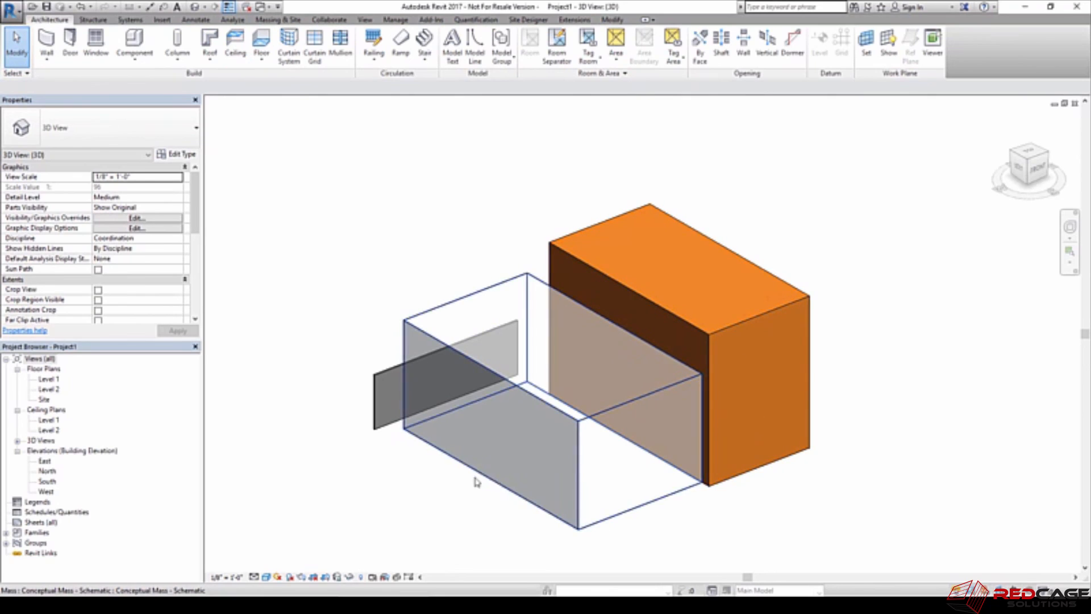
mouse_move(526, 461)
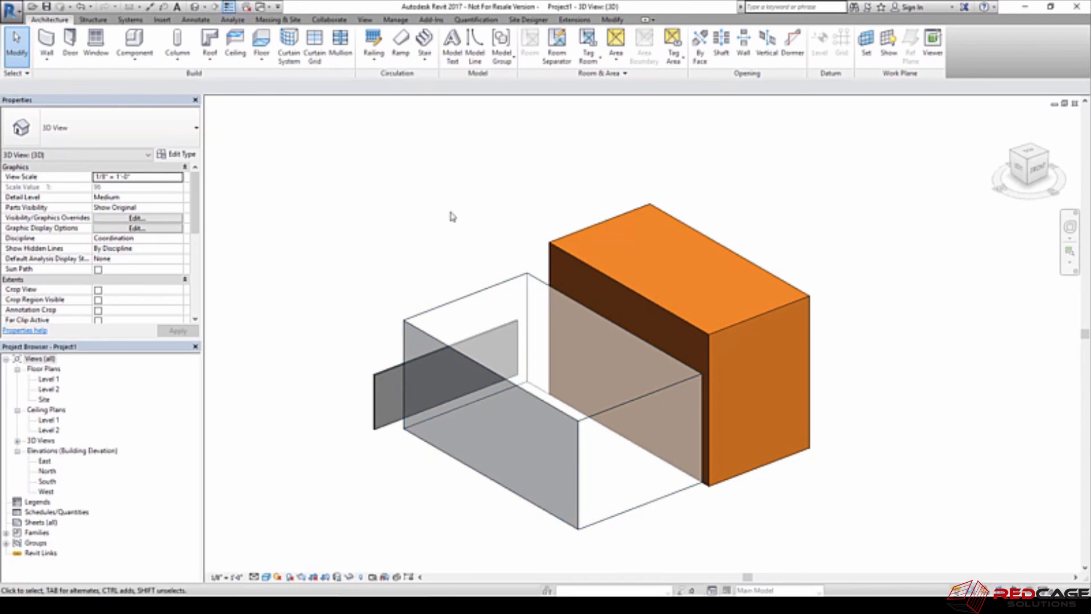
mouse_move(505, 278)
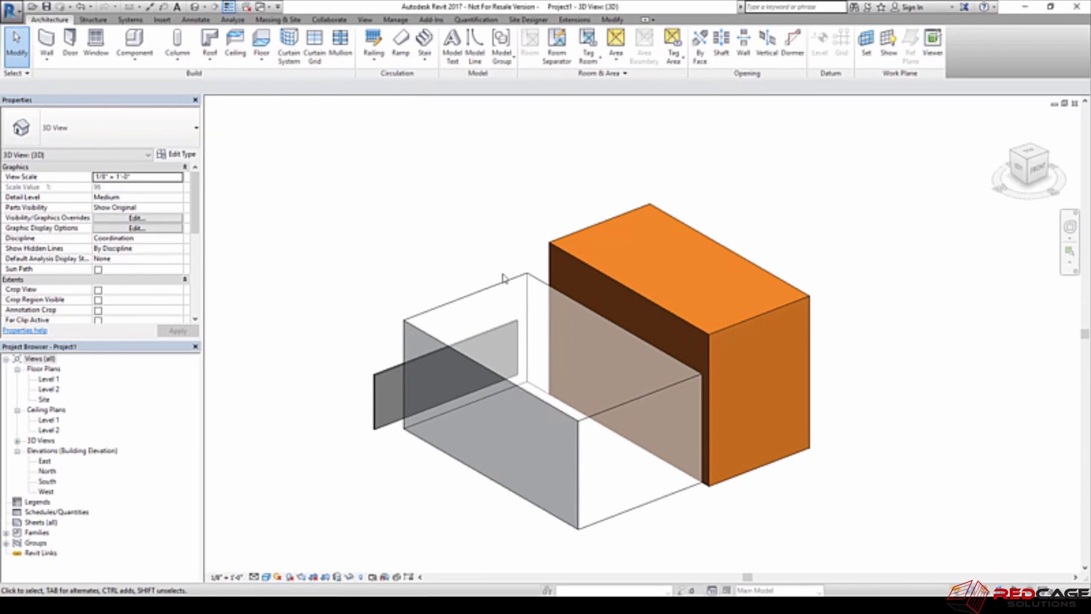
mouse_move(504, 271)
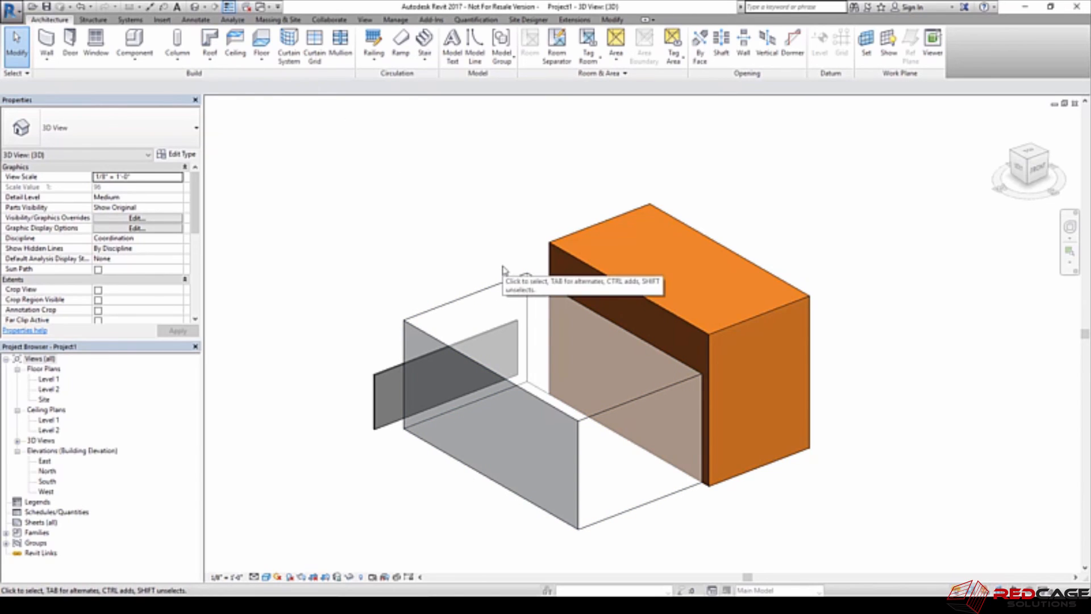
mouse_move(272, 68)
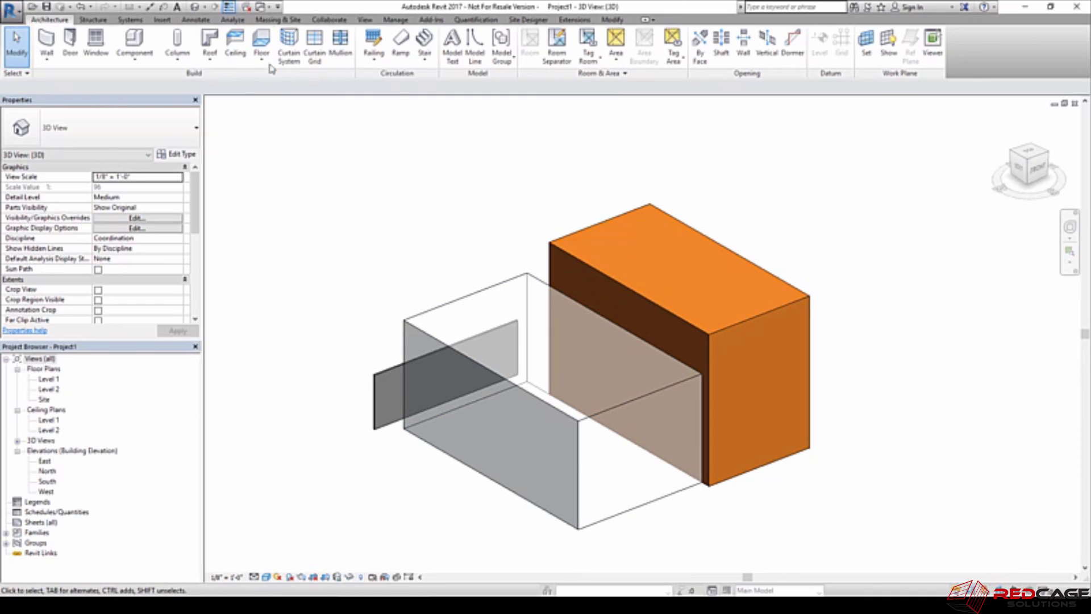
left_click(276, 19)
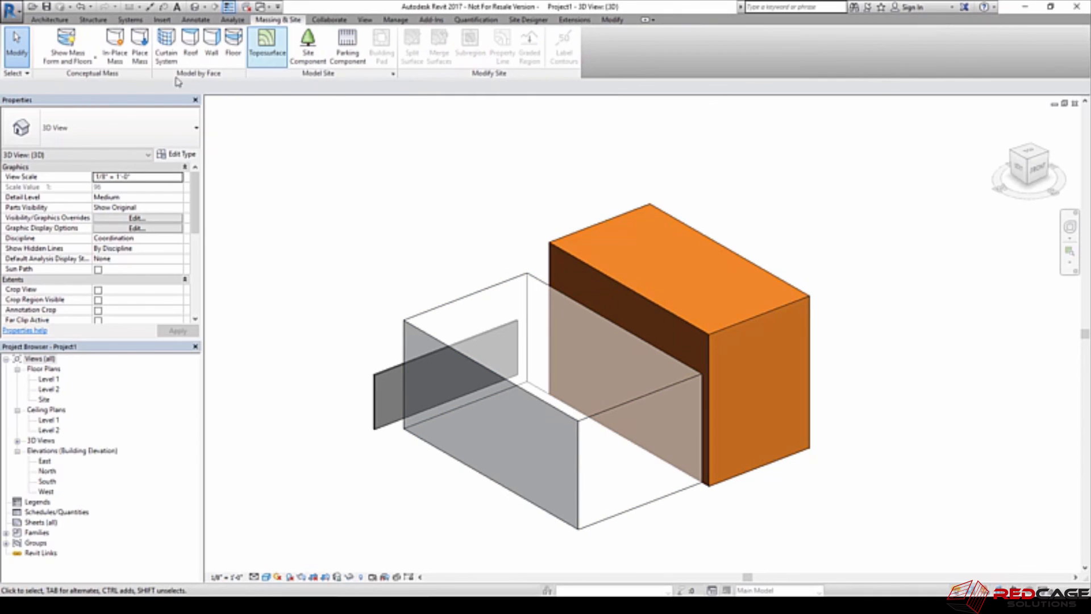